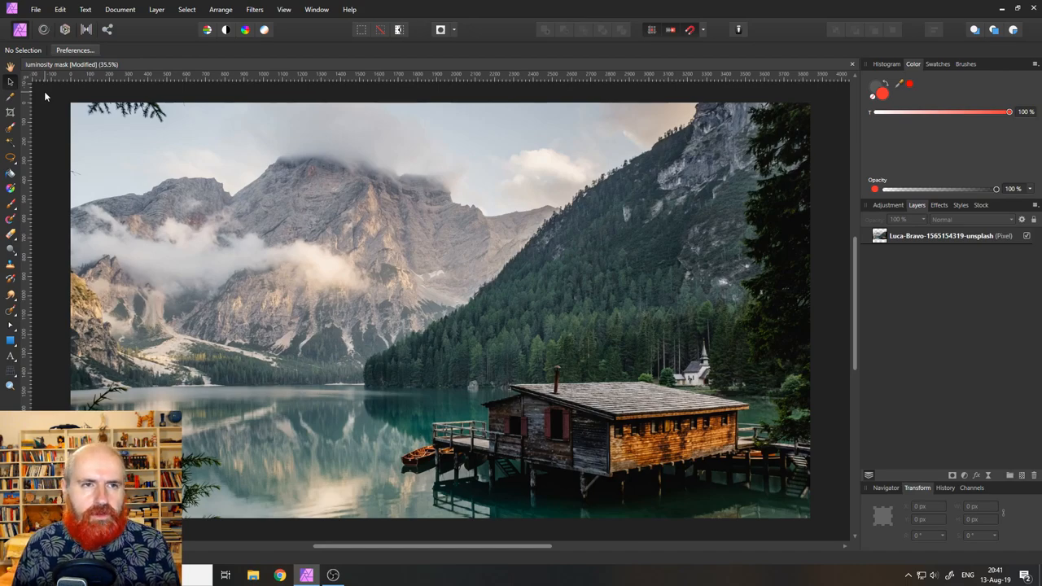
- Draw a red-filled rectangle with the Rectangle Tool spanning the entire photo canvas
{"action": "left_click", "coordinate": [185, 10]}
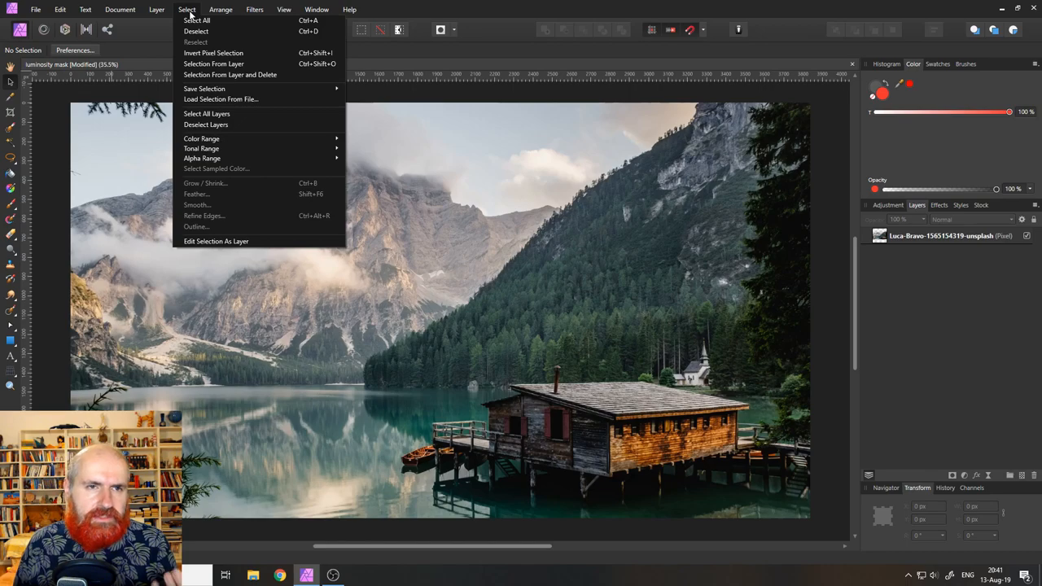
{"action": "mouse_move", "coordinate": [202, 148]}
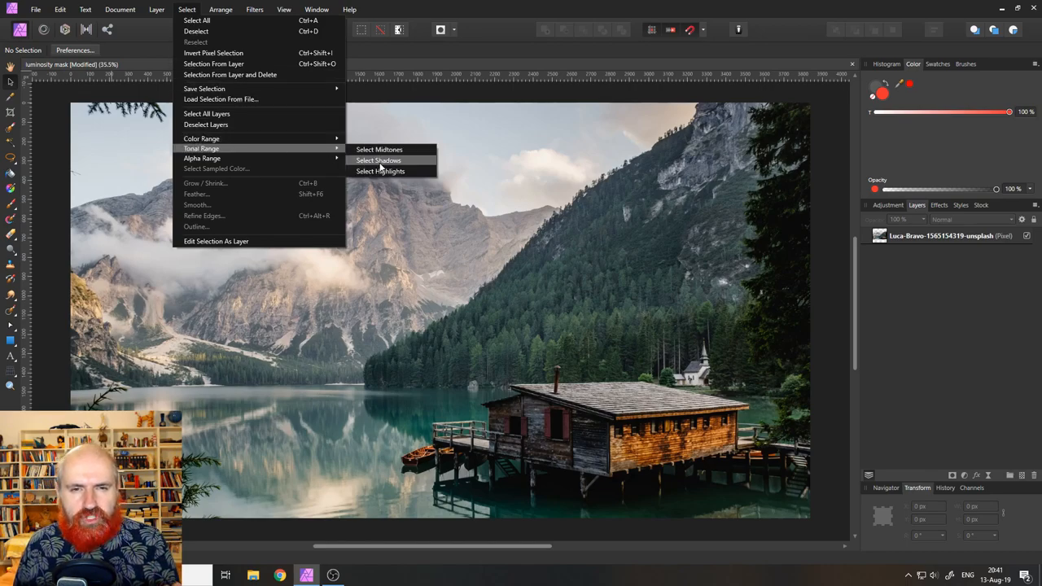
{"action": "mouse_move", "coordinate": [378, 150]}
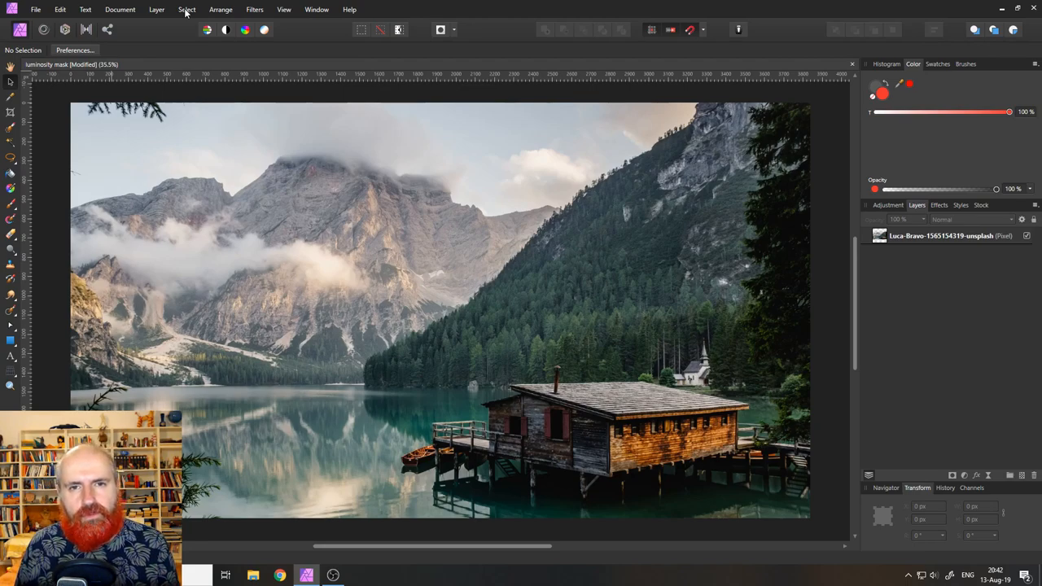
{"action": "mouse_move", "coordinate": [833, 366]}
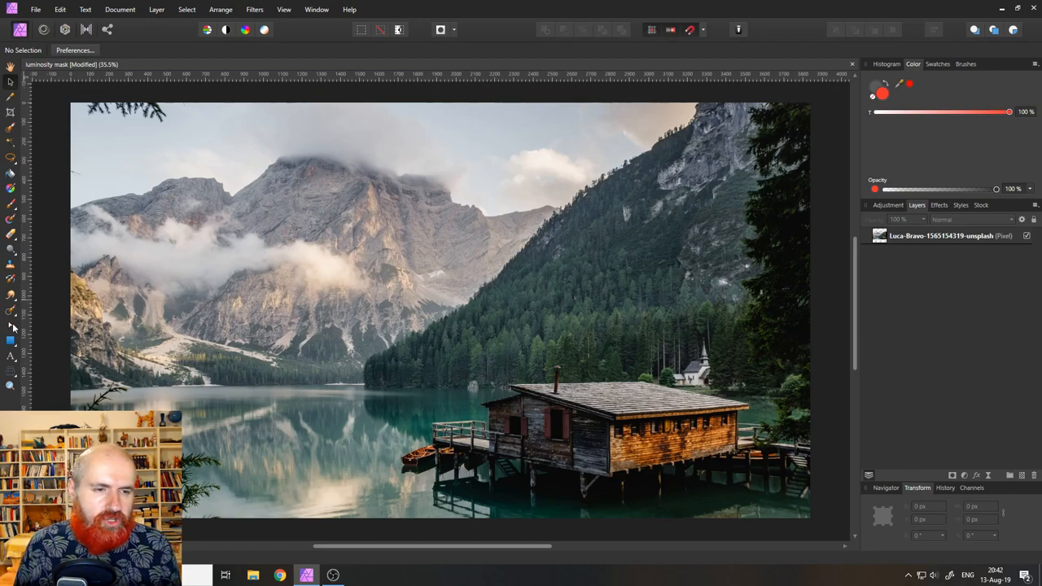
{"action": "mouse_move", "coordinate": [12, 338]}
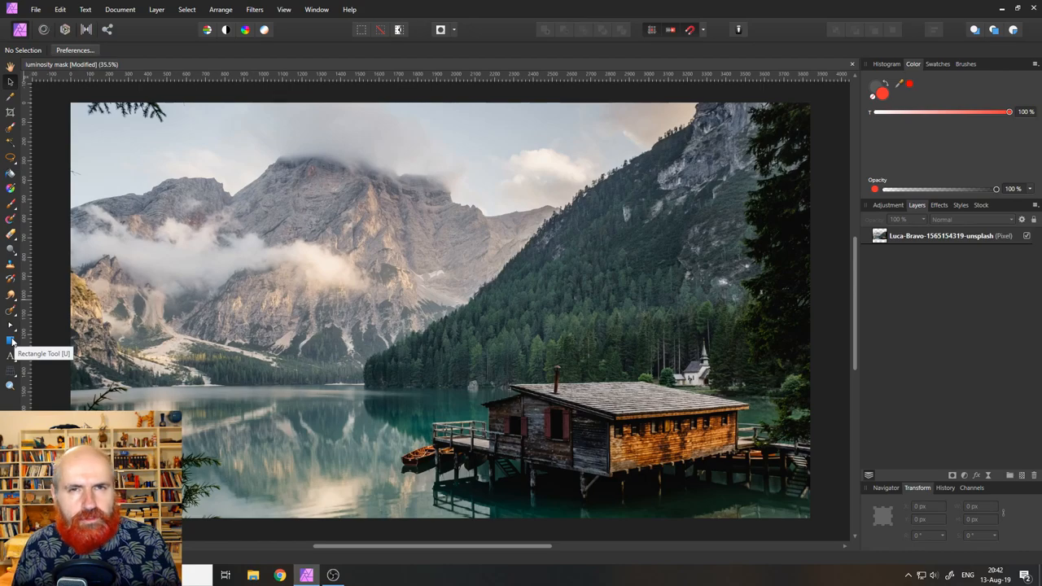
{"action": "left_click", "coordinate": [10, 340]}
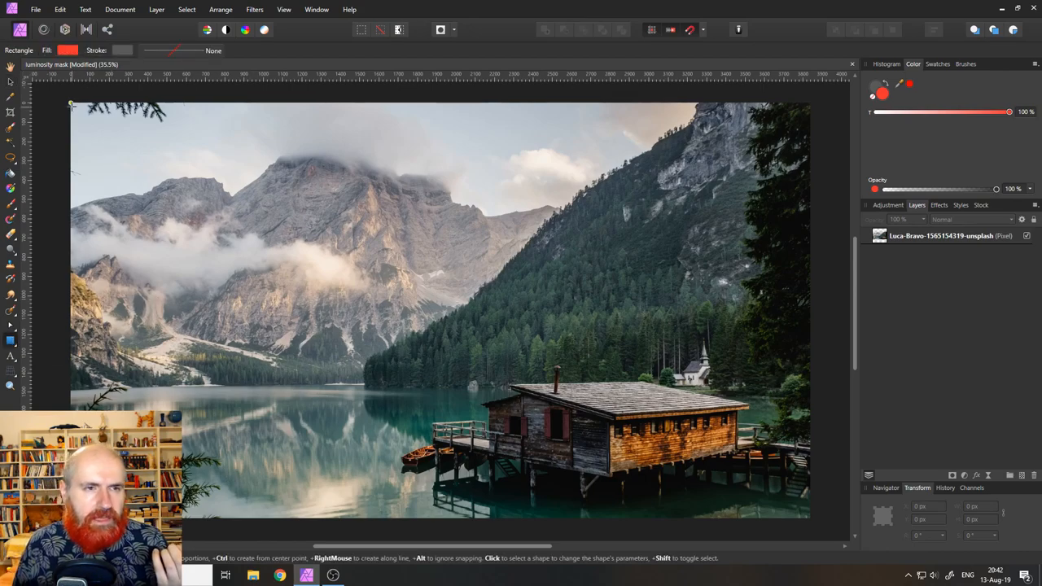
{"action": "left_click_drag", "start_coordinate": [72, 104], "coordinate": [690, 453]}
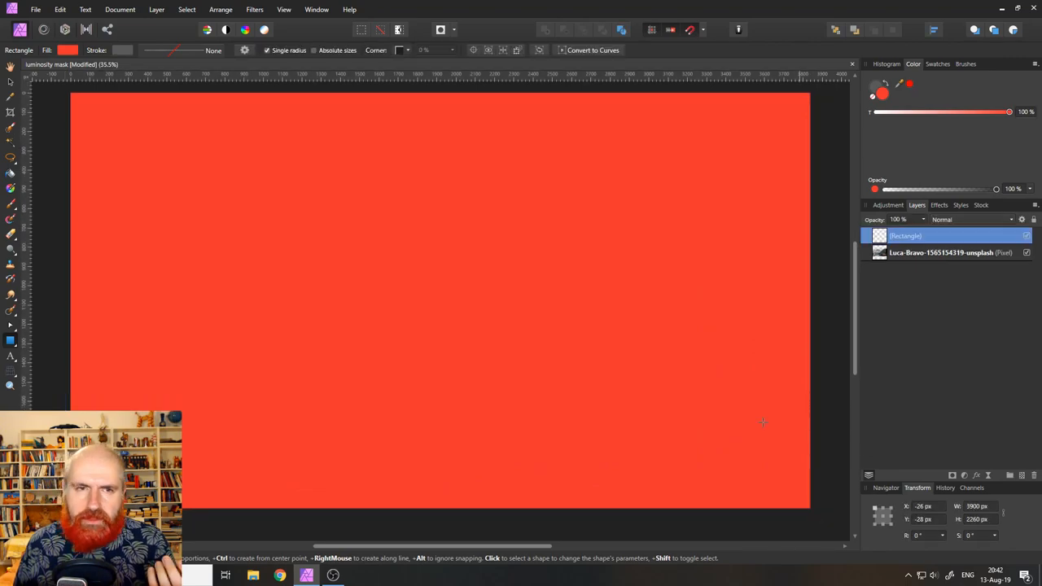
{"action": "left_click", "coordinate": [68, 49]}
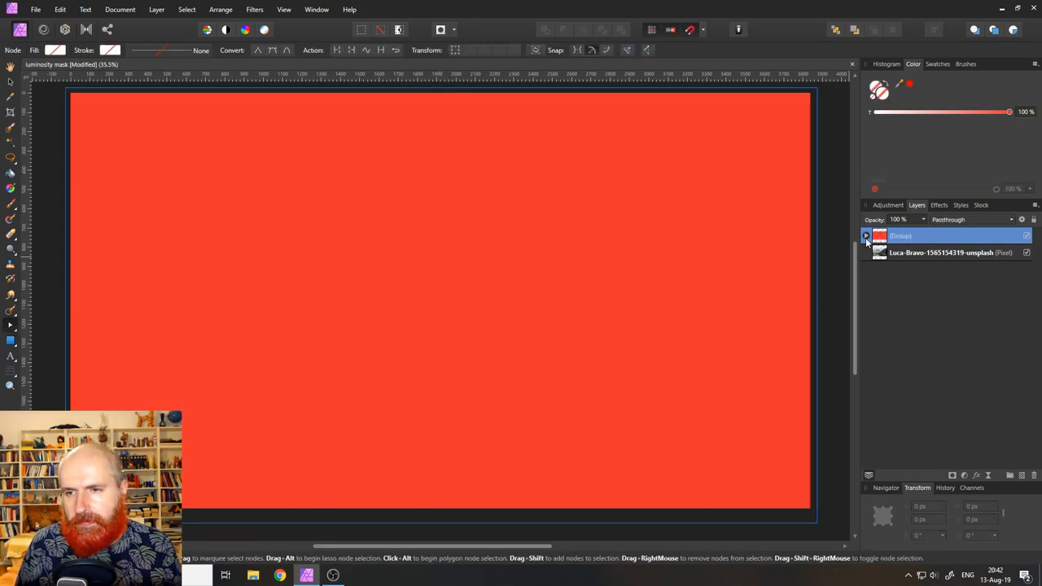
- Expand the new group in the Layers panel and bring up its Blend Options
{"action": "left_click", "coordinate": [866, 235]}
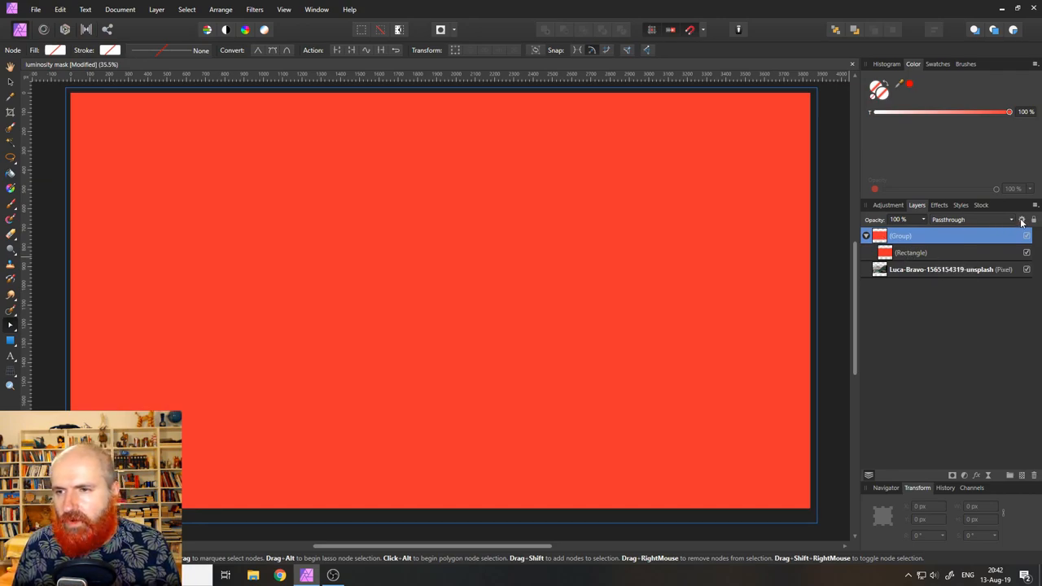
{"action": "mouse_move", "coordinate": [1023, 220]}
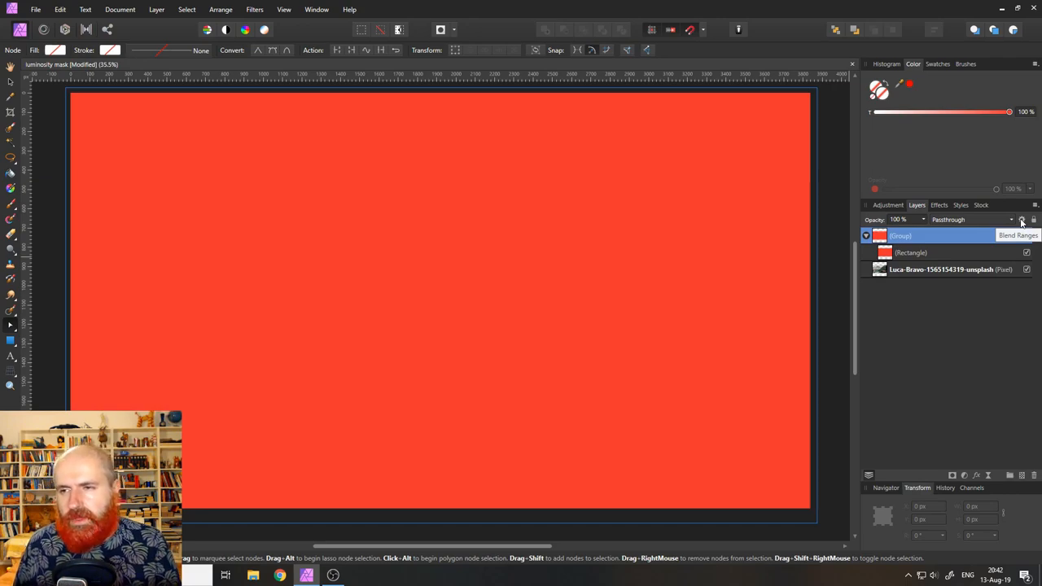
{"action": "left_click", "coordinate": [1023, 220]}
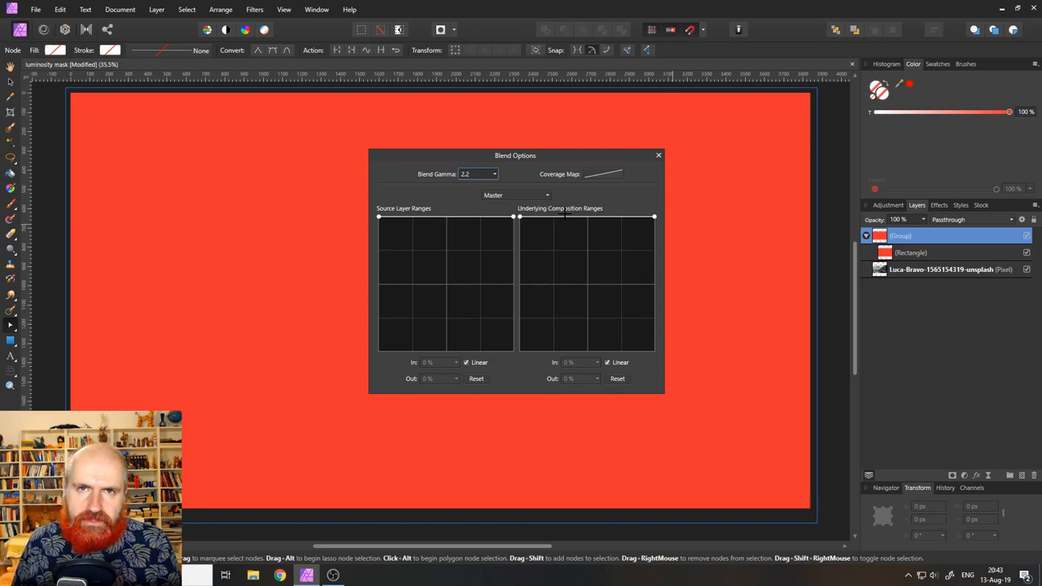
{"action": "mouse_move", "coordinate": [521, 285]}
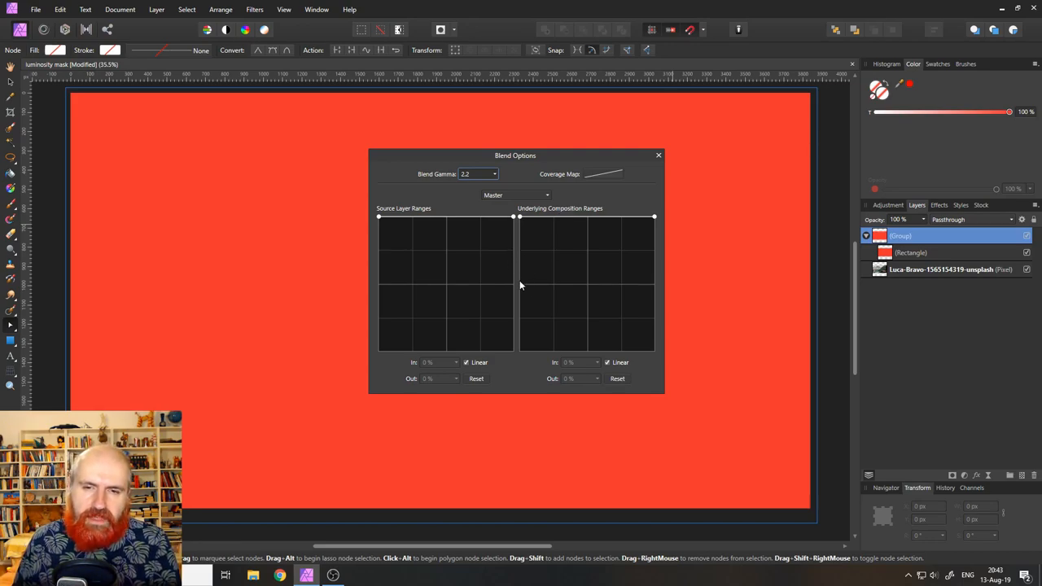
{"action": "mouse_move", "coordinate": [650, 317]}
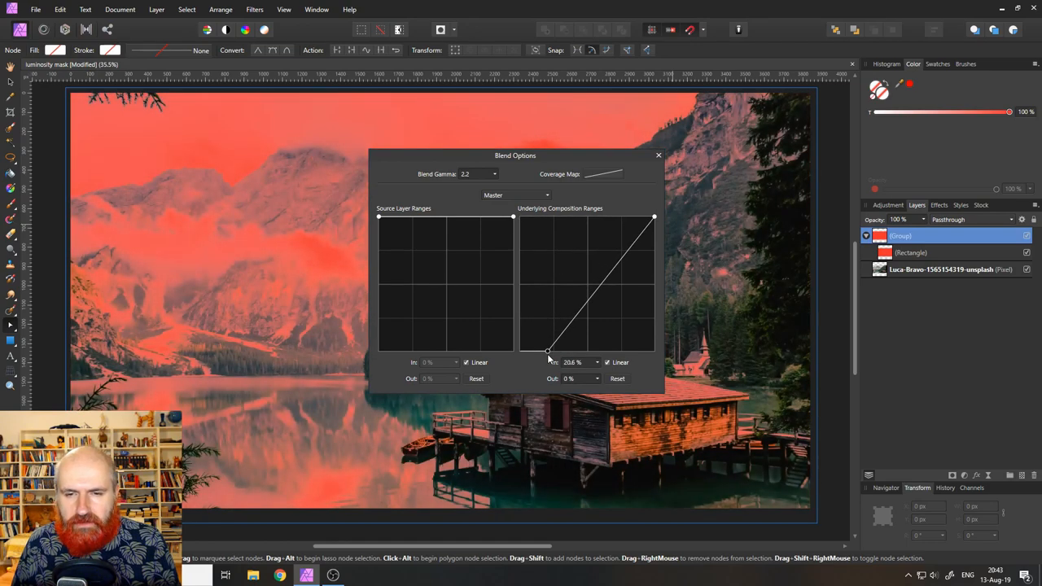
- Reshape the Underlying Composition Ranges curve to limit red to bright tones, then bring it back over all tones
{"action": "left_click_drag", "start_coordinate": [547, 350], "coordinate": [585, 350]}
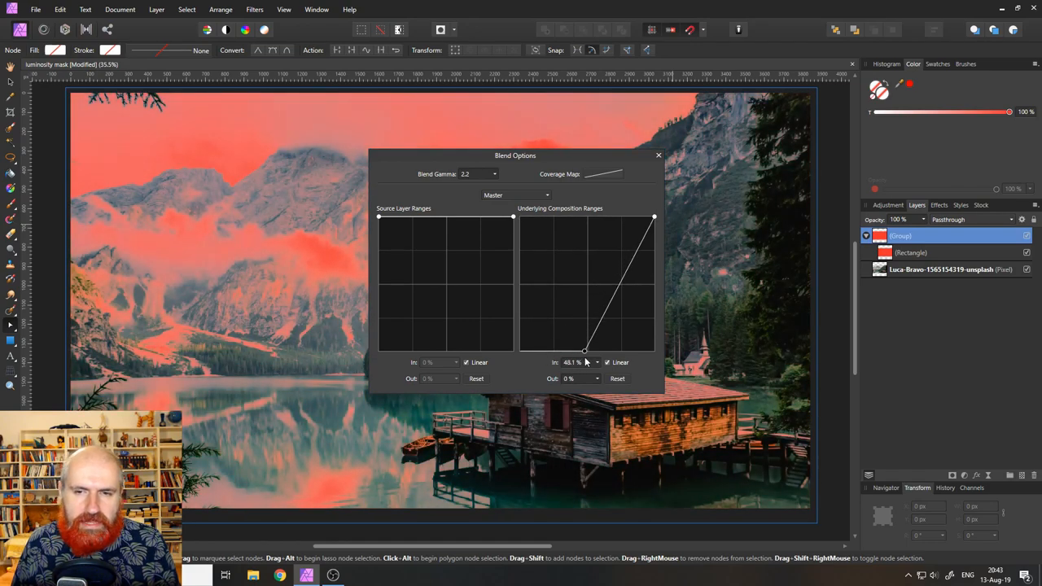
{"action": "left_click_drag", "start_coordinate": [515, 157], "coordinate": [723, 270]}
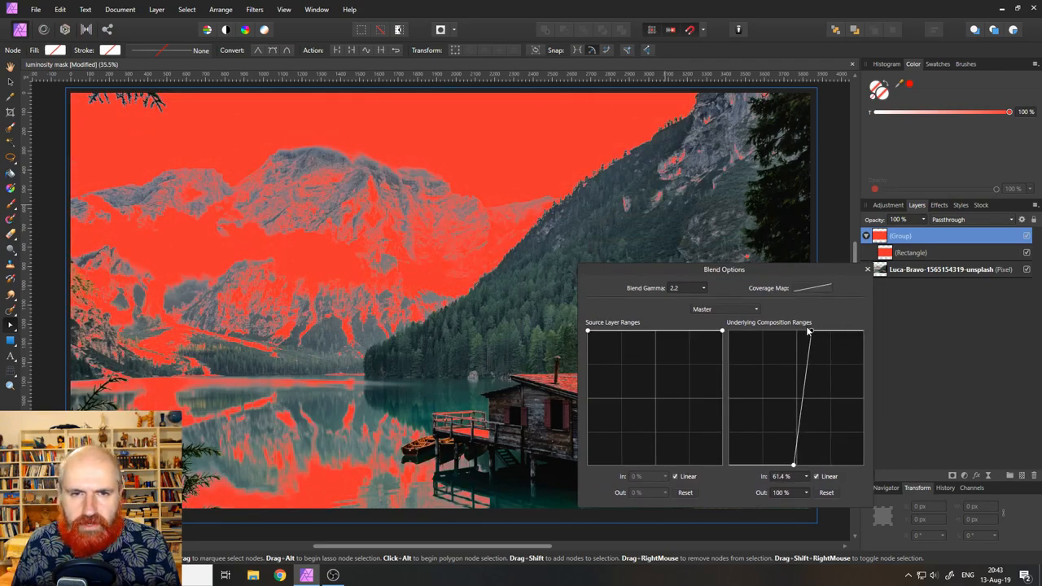
{"action": "left_click_drag", "start_coordinate": [807, 332], "coordinate": [814, 332]}
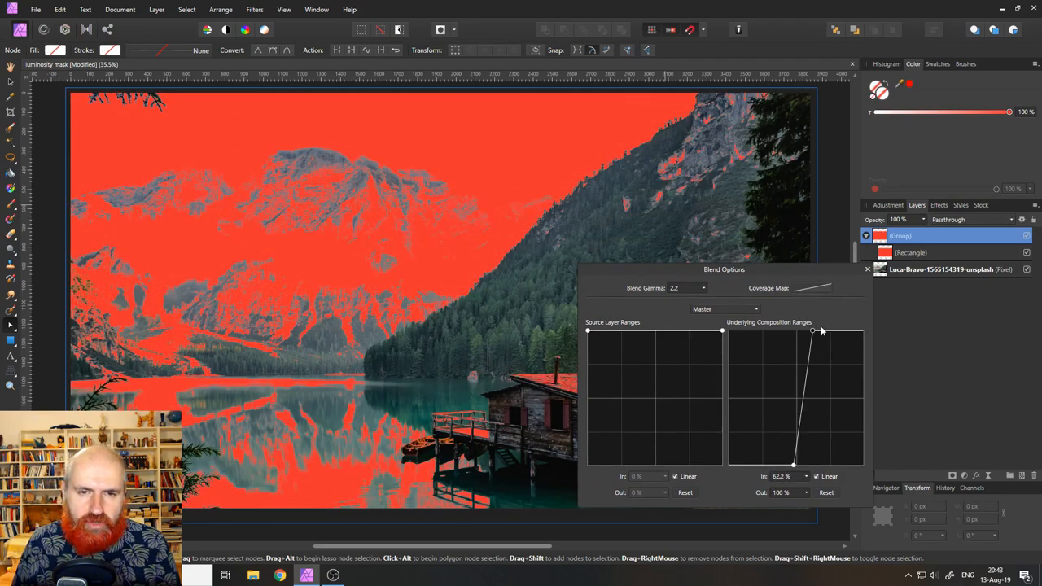
{"action": "left_click_drag", "start_coordinate": [814, 332], "coordinate": [863, 332]}
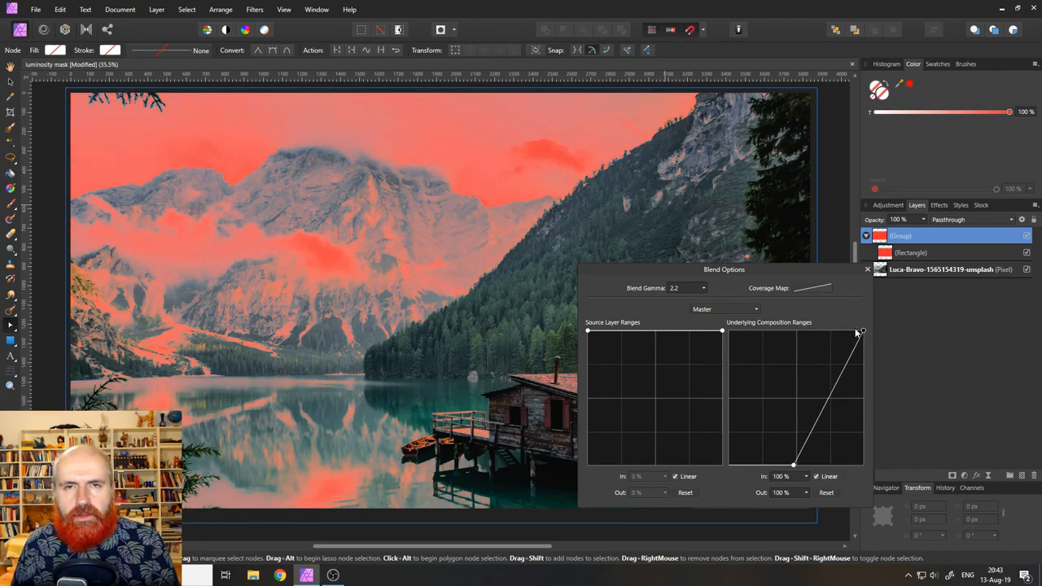
{"action": "left_click_drag", "start_coordinate": [856, 332], "coordinate": [794, 464]}
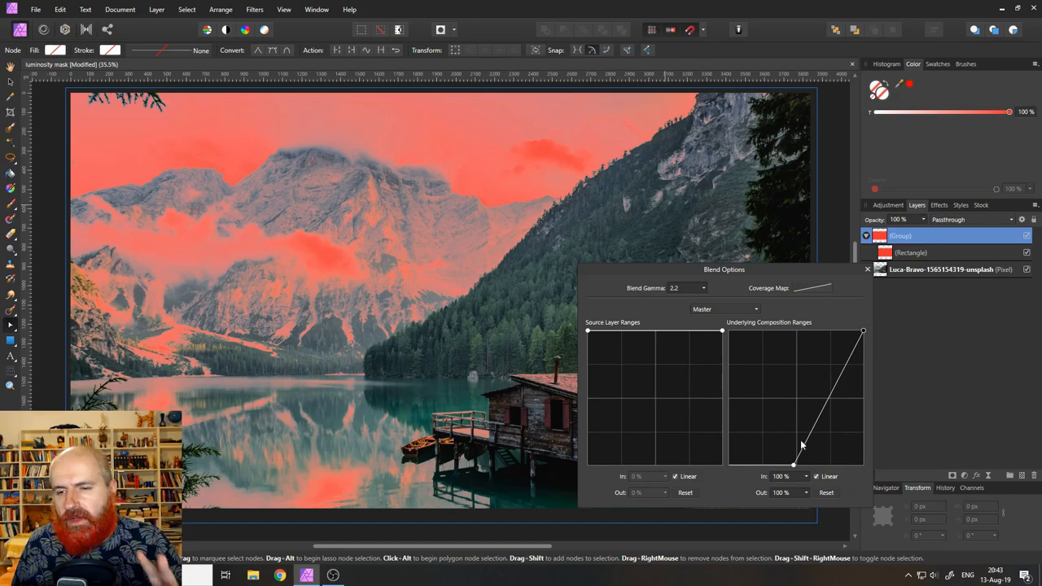
{"action": "left_click_drag", "start_coordinate": [795, 462], "coordinate": [772, 389]}
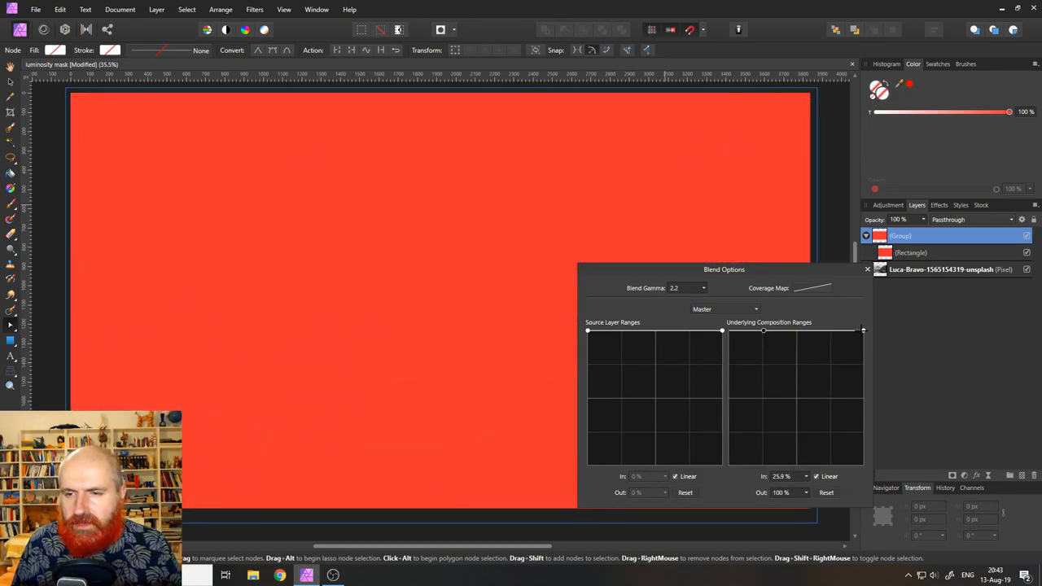
- Invert the Underlying Composition Ranges curve so red covers dark tones, and add a midpoint node
{"action": "left_click_drag", "start_coordinate": [764, 330], "coordinate": [795, 464]}
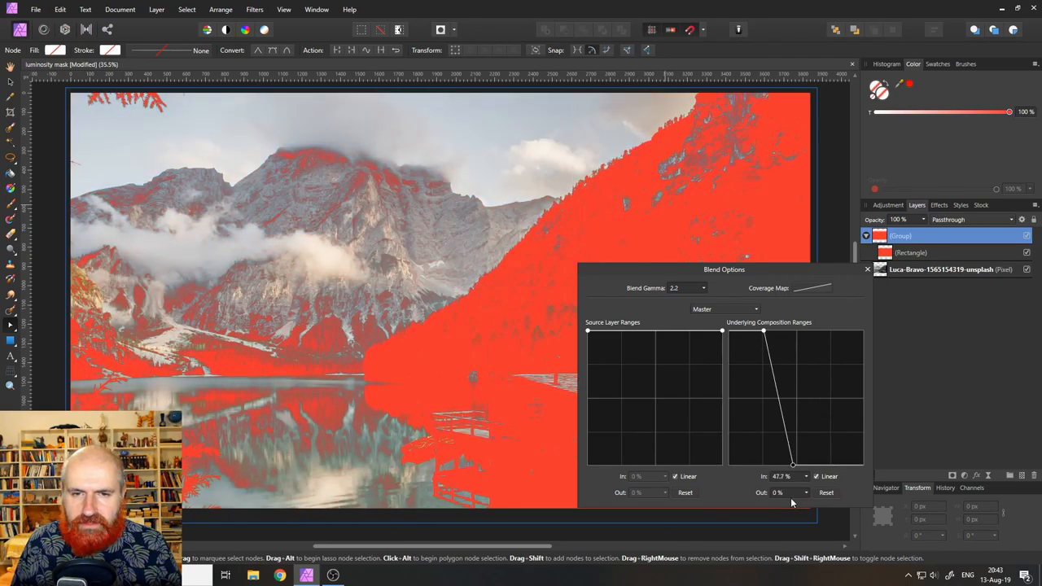
{"action": "left_click_drag", "start_coordinate": [793, 464], "coordinate": [798, 465]}
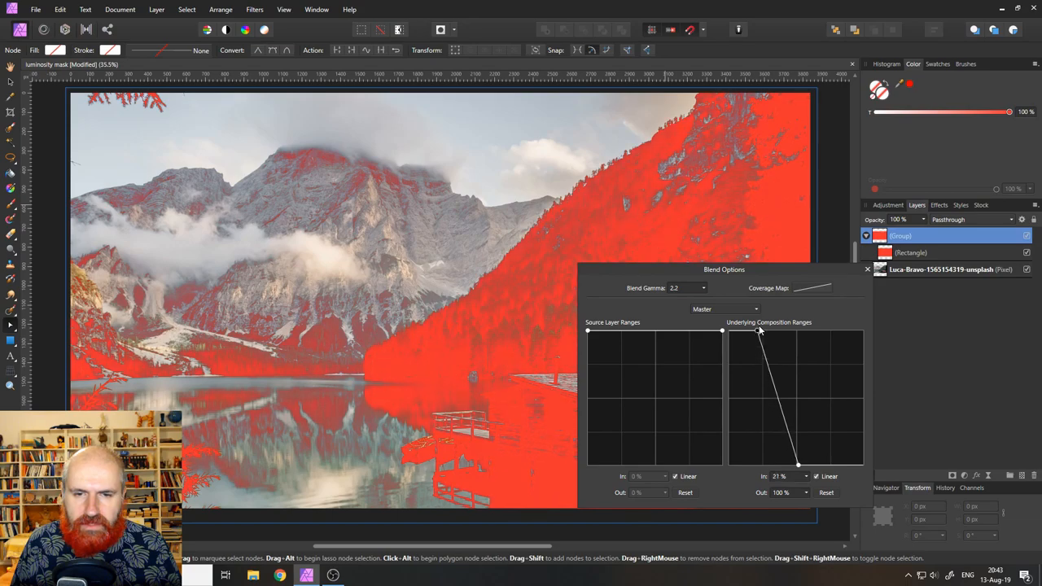
{"action": "left_click_drag", "start_coordinate": [723, 271], "coordinate": [778, 234]}
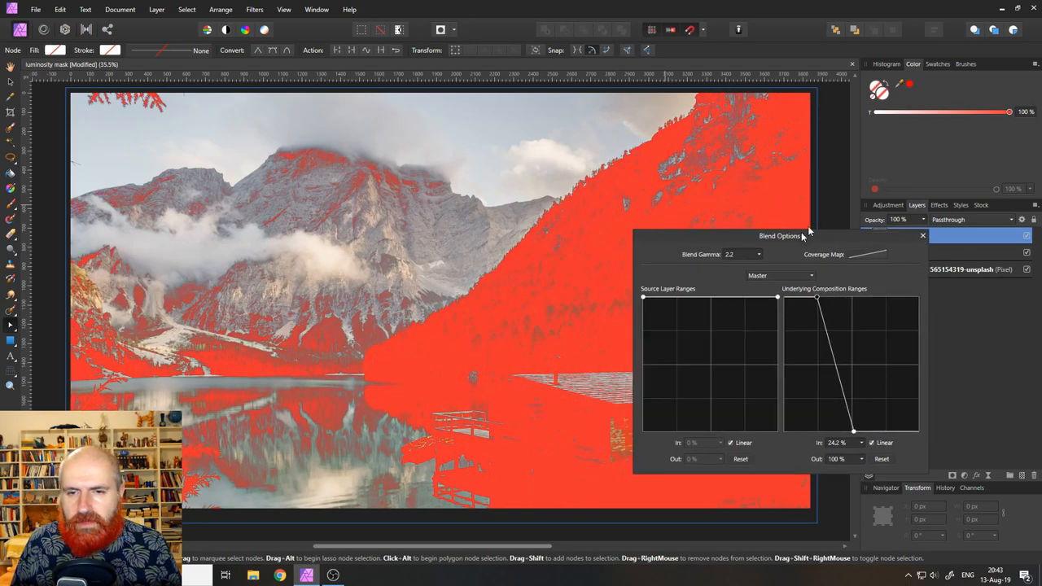
{"action": "left_click_drag", "start_coordinate": [778, 235], "coordinate": [818, 192]}
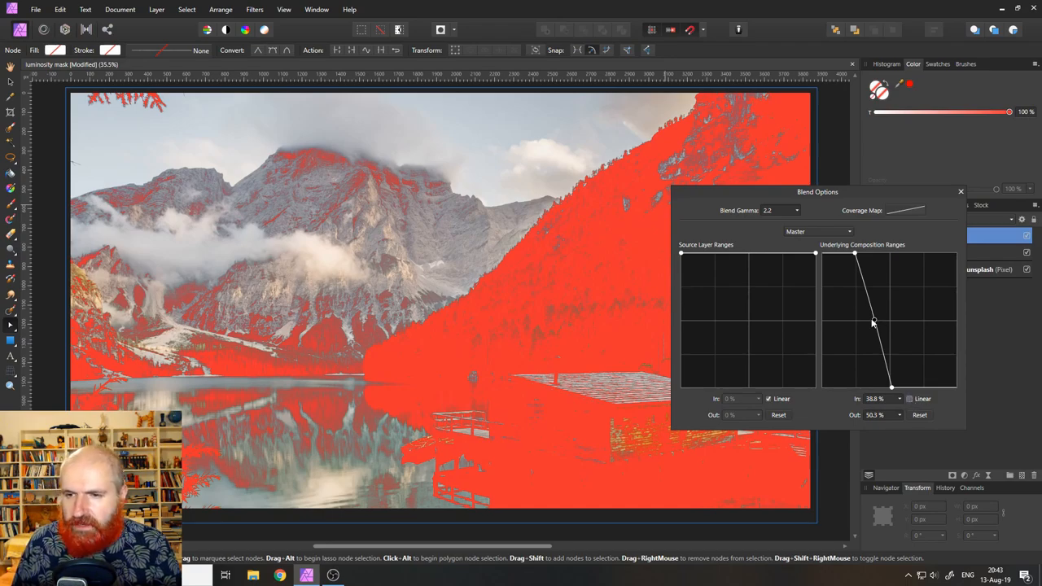
- Shape the midpoint into a soft falloff between the covered dark tones and the clear bright tones
{"action": "left_click_drag", "start_coordinate": [873, 322], "coordinate": [876, 325]}
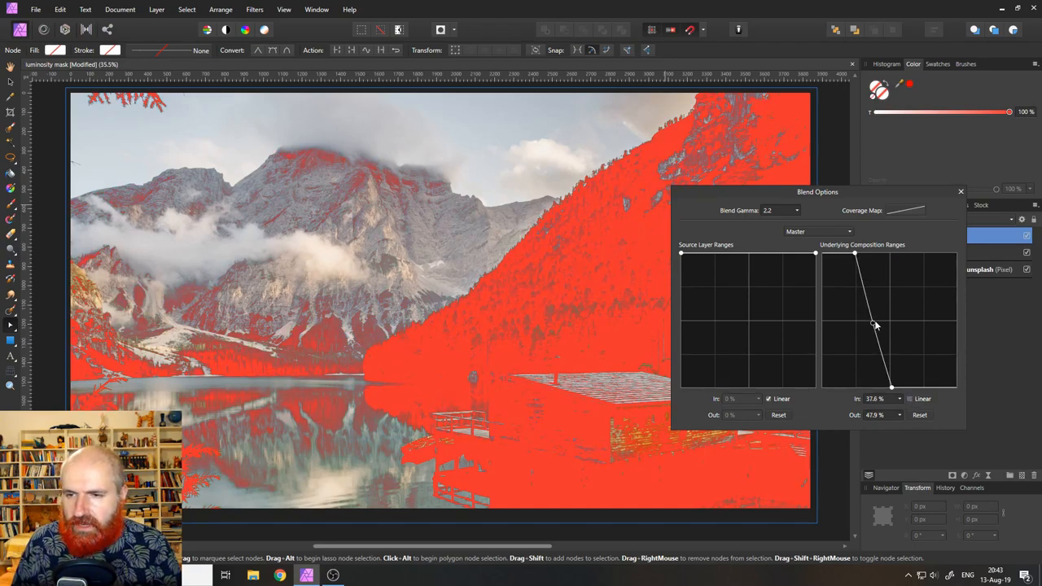
{"action": "left_click_drag", "start_coordinate": [876, 323], "coordinate": [857, 332]}
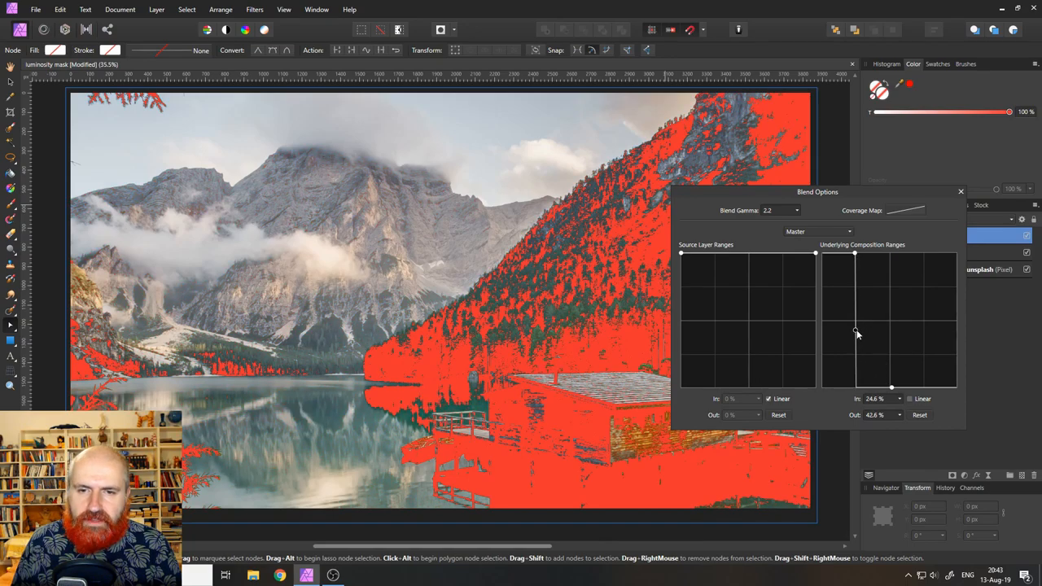
{"action": "left_click_drag", "start_coordinate": [855, 332], "coordinate": [883, 317]}
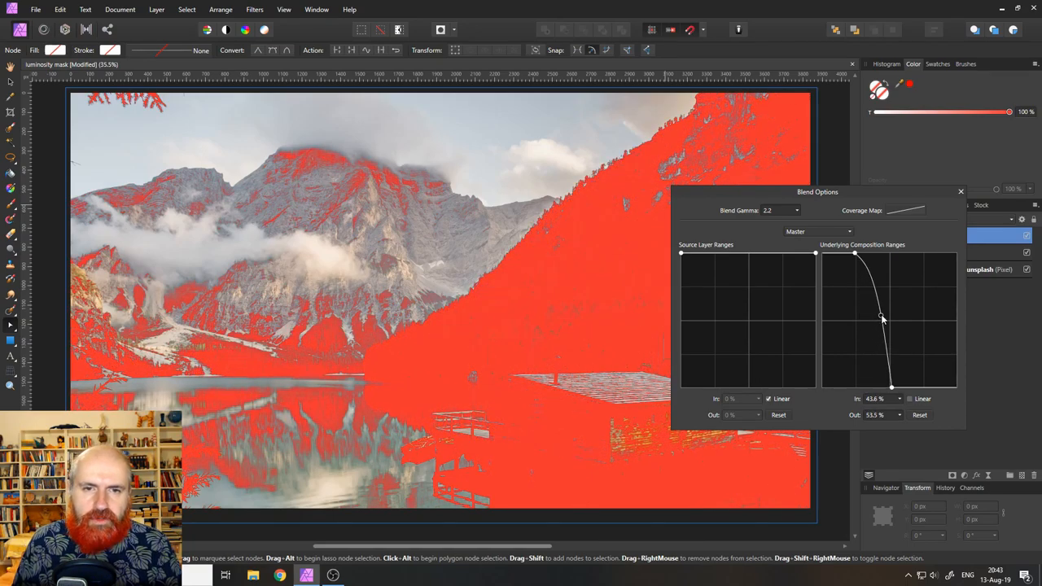
{"action": "left_click_drag", "start_coordinate": [883, 317], "coordinate": [871, 324]}
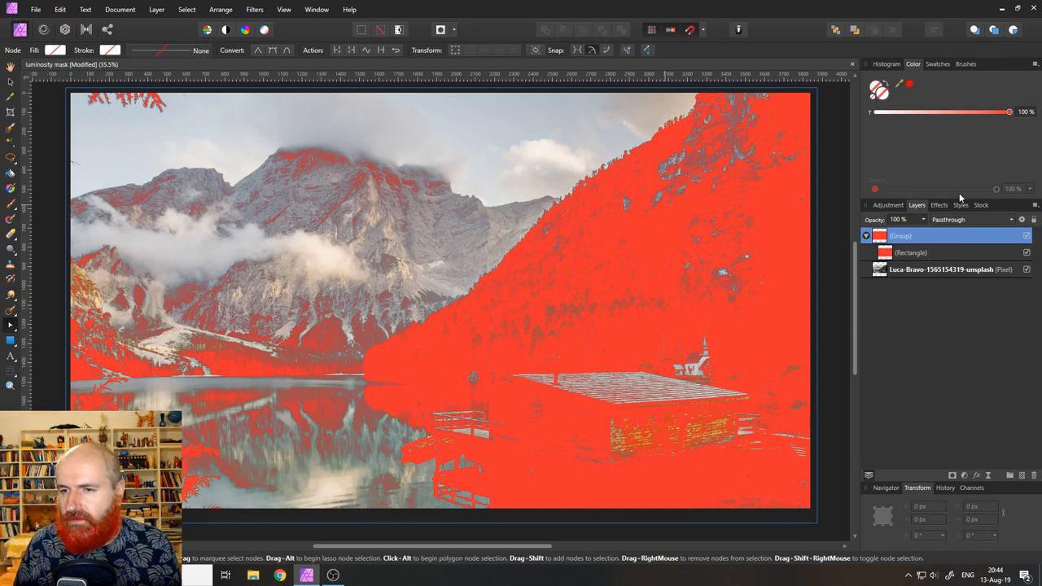
{"action": "mouse_move", "coordinate": [951, 446]}
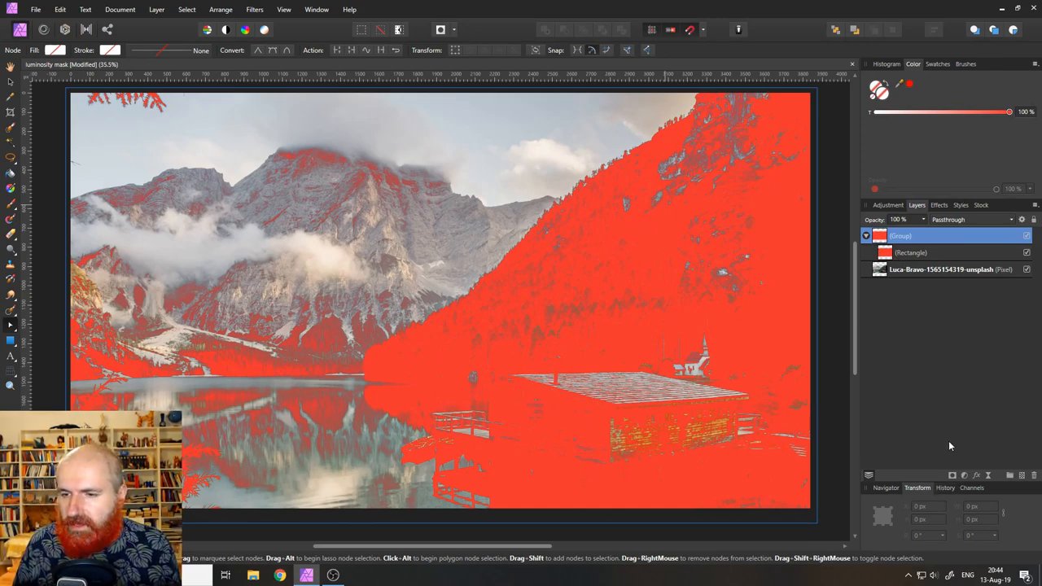
- Add a Curves adjustment inside the group and move its dialog off the photo
{"action": "left_click", "coordinate": [890, 205]}
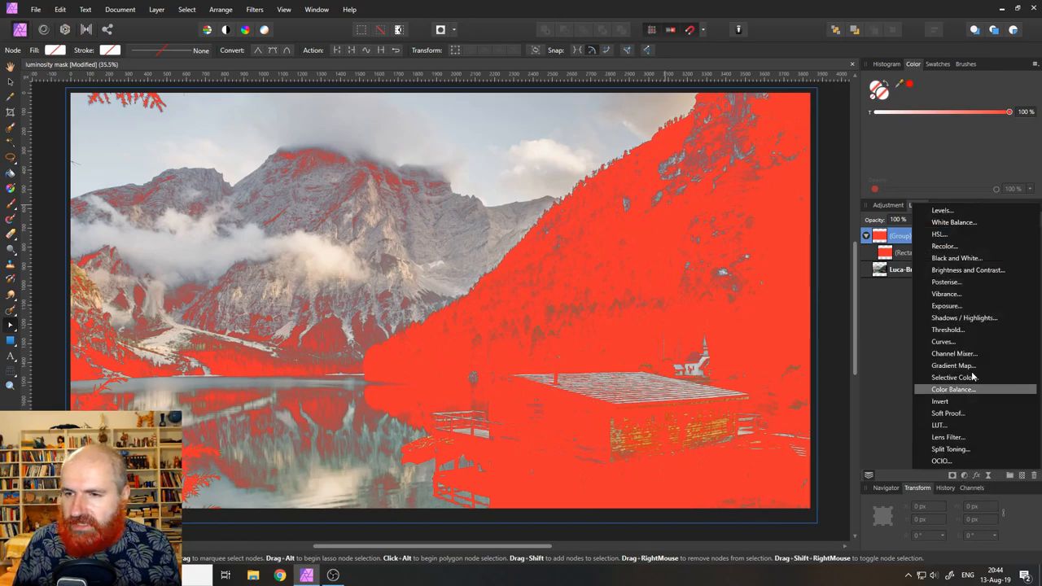
{"action": "left_click", "coordinate": [942, 342]}
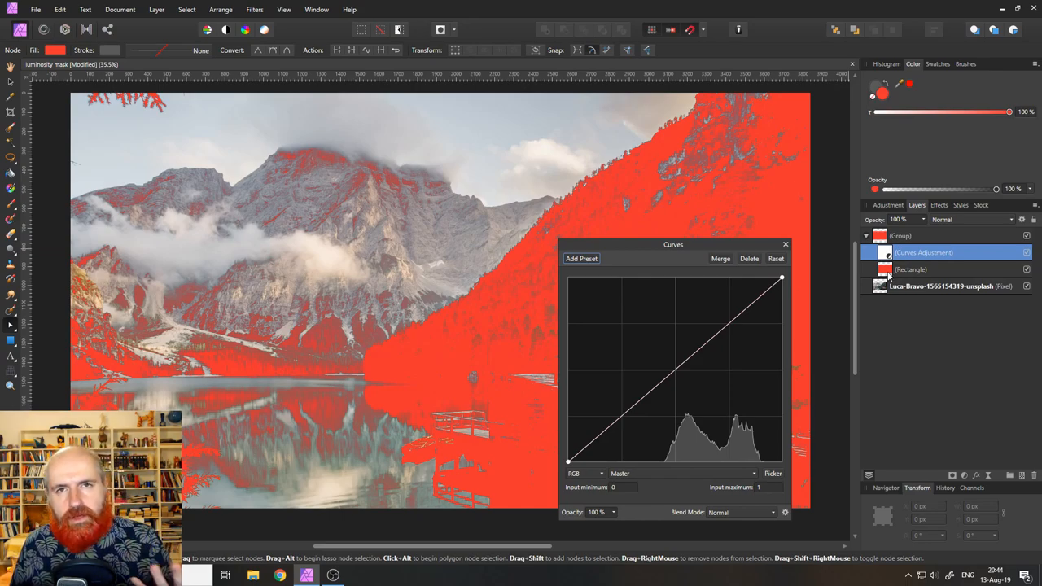
{"action": "mouse_move", "coordinate": [1037, 276]}
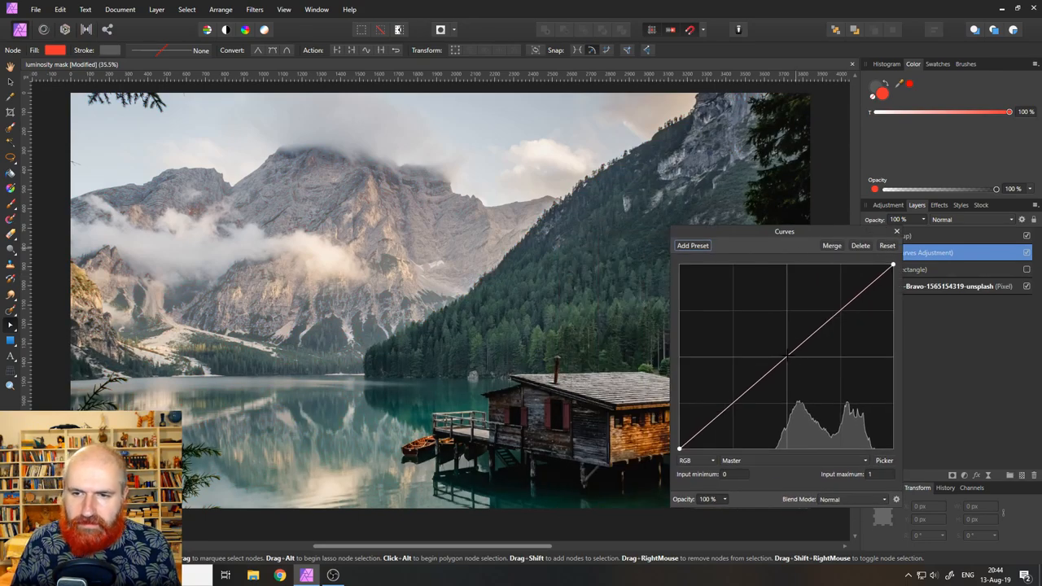
{"action": "left_click_drag", "start_coordinate": [784, 364], "coordinate": [813, 399]}
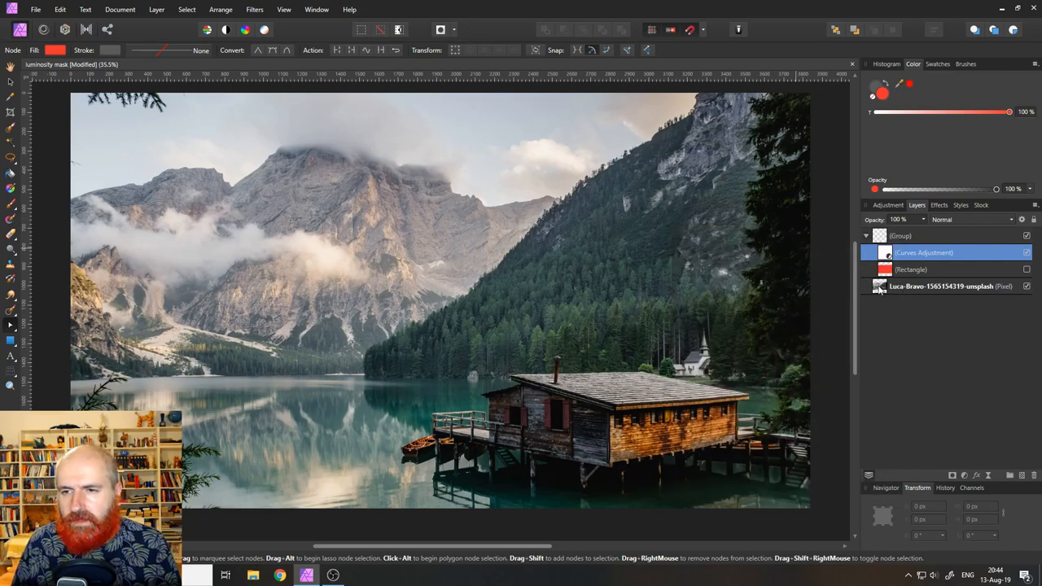
- Duplicate the Luca-Bravo pixel layer from its Layers panel context menu
{"action": "left_click", "coordinate": [942, 286]}
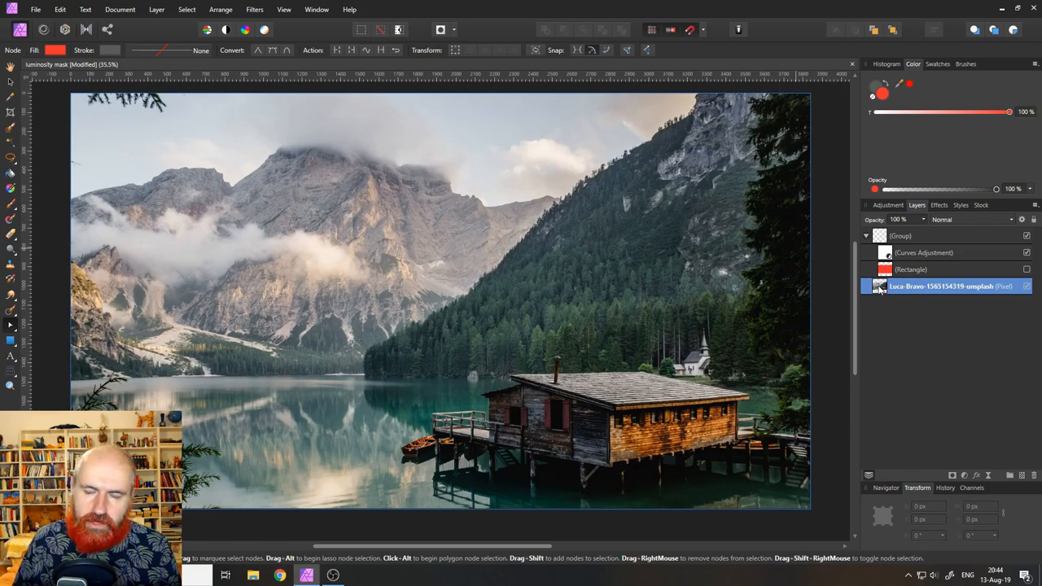
{"action": "right_click", "coordinate": [942, 286]}
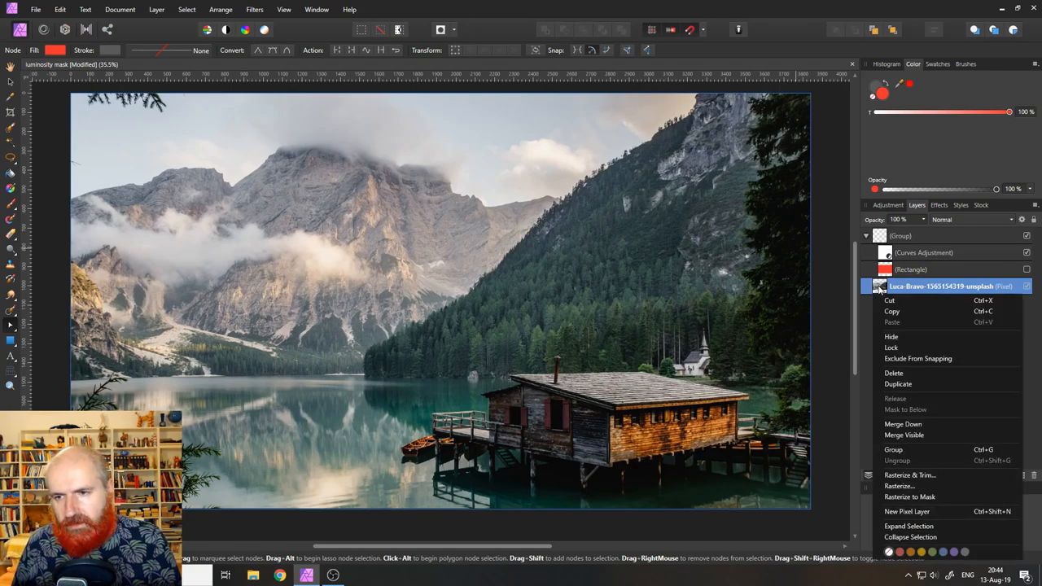
{"action": "left_click", "coordinate": [898, 384]}
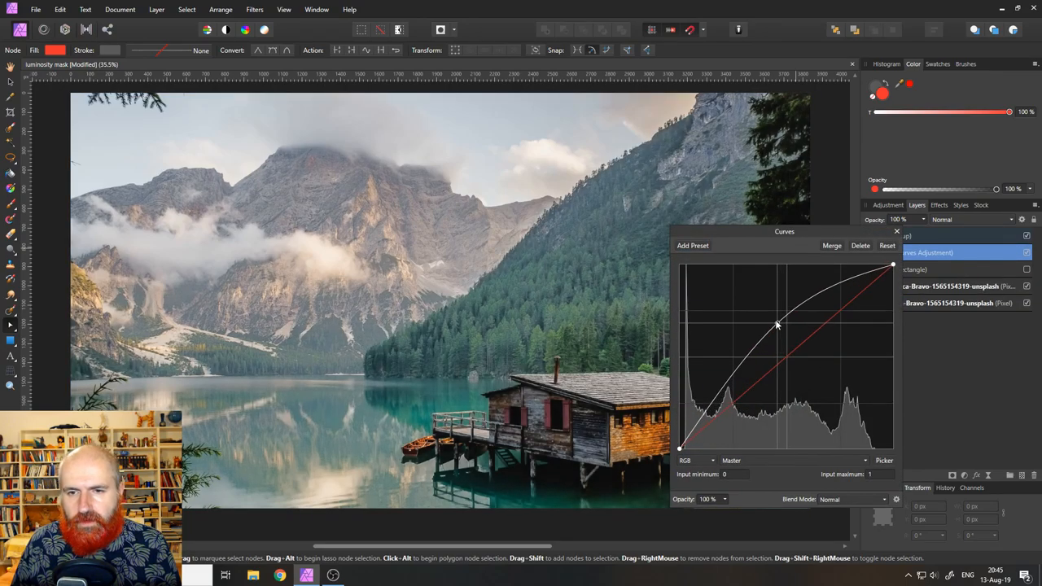
- Try a strong downward curve, then settle on a gentle downward bow that mildly darkens the dark tones
{"action": "left_click_drag", "start_coordinate": [778, 324], "coordinate": [827, 407]}
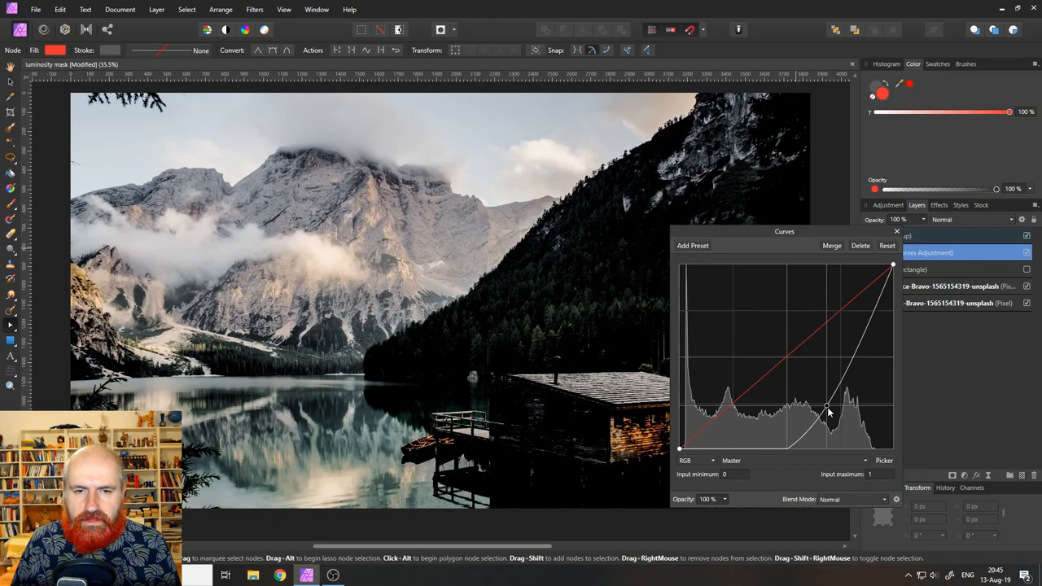
{"action": "left_click_drag", "start_coordinate": [831, 399], "coordinate": [824, 411]}
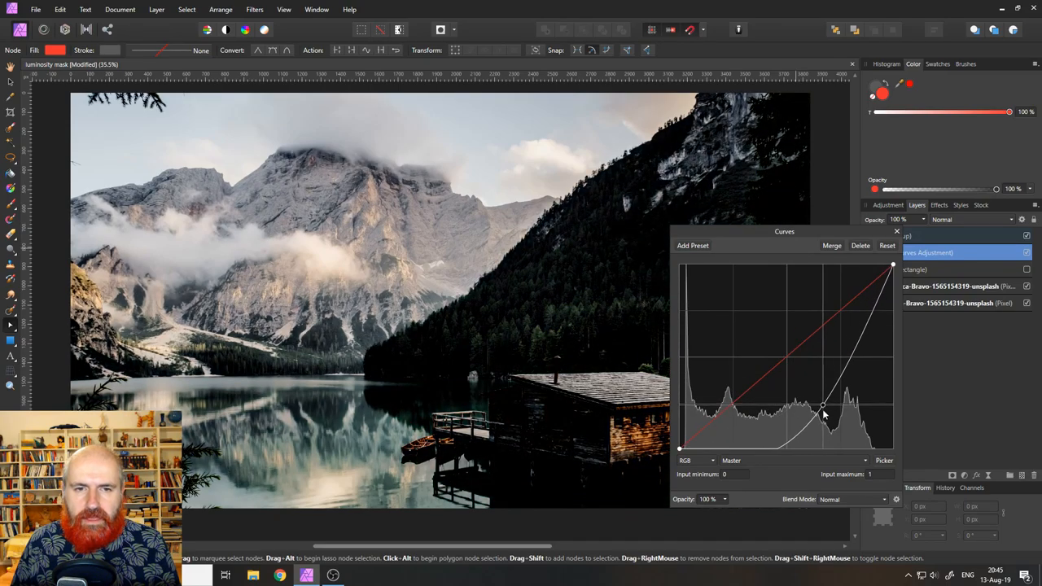
{"action": "left_click_drag", "start_coordinate": [823, 411], "coordinate": [785, 302]}
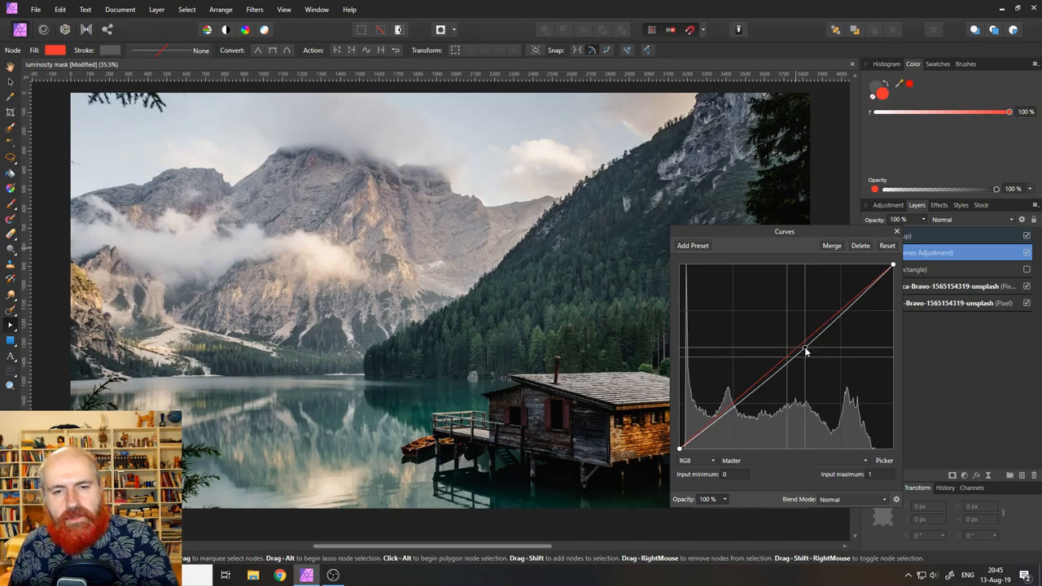
{"action": "left_click_drag", "start_coordinate": [806, 352], "coordinate": [817, 381]}
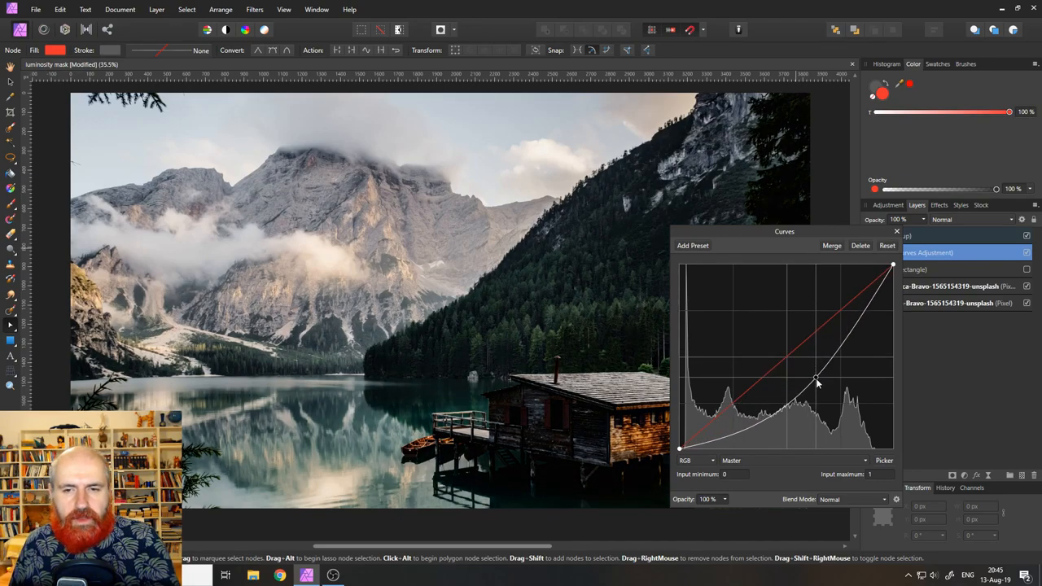
{"action": "left_click_drag", "start_coordinate": [818, 381], "coordinate": [811, 372]}
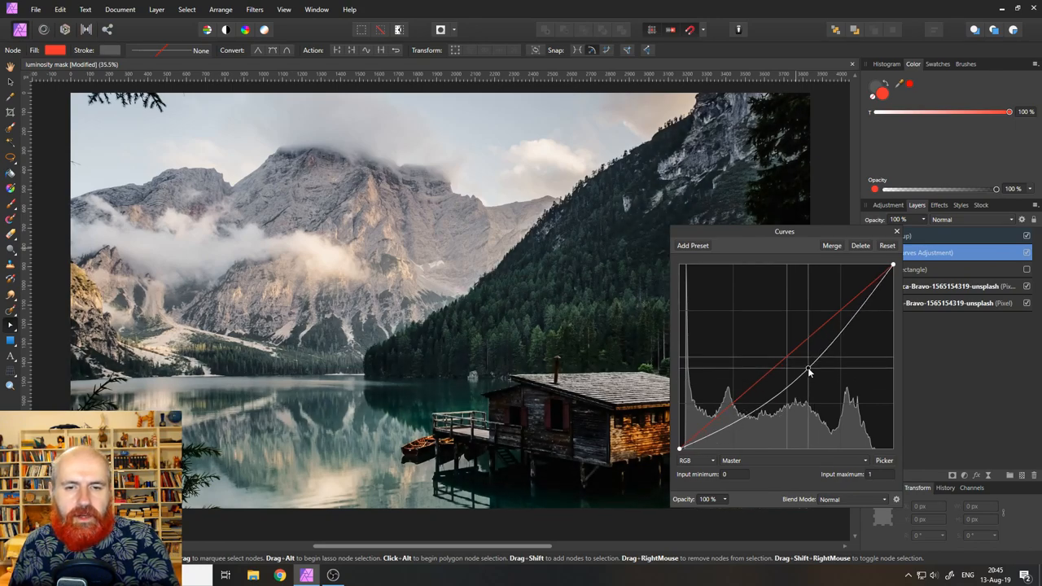
{"action": "left_click_drag", "start_coordinate": [811, 373], "coordinate": [811, 375]}
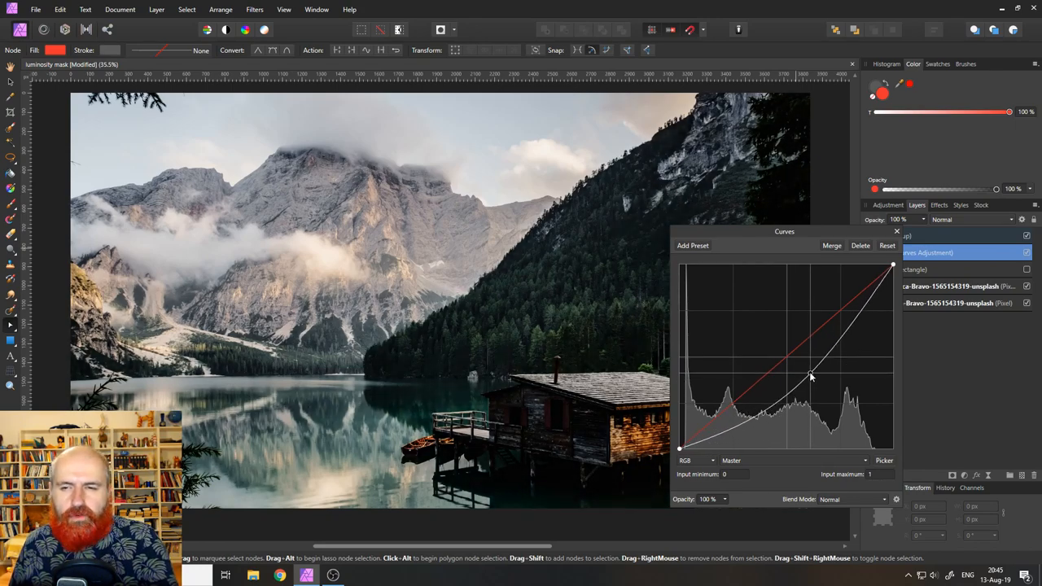
{"action": "left_click_drag", "start_coordinate": [811, 376], "coordinate": [807, 373]}
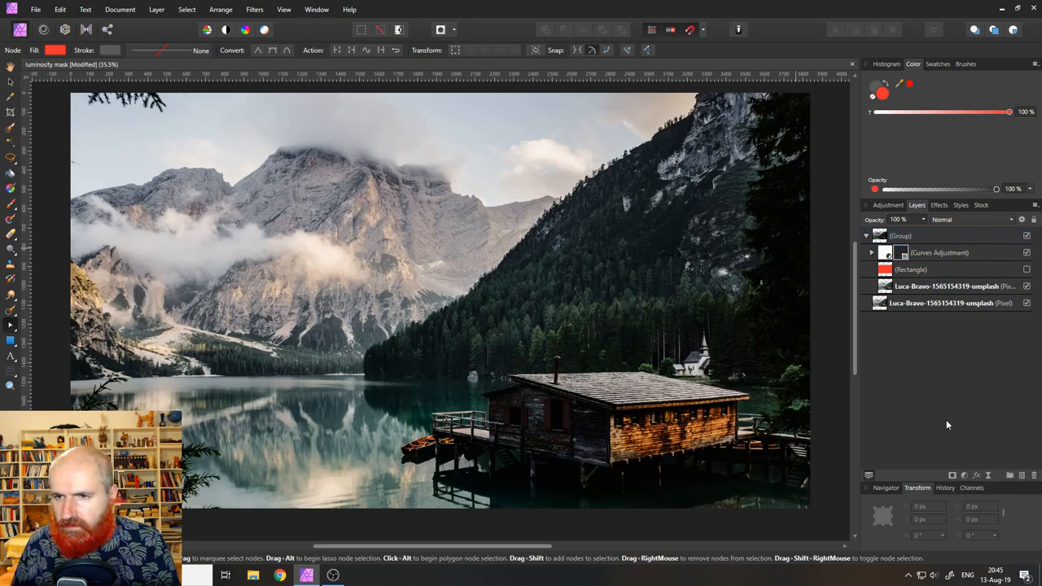
- Add a mask layer to the group and switch to the Paint Brush tool
{"action": "left_click", "coordinate": [873, 252]}
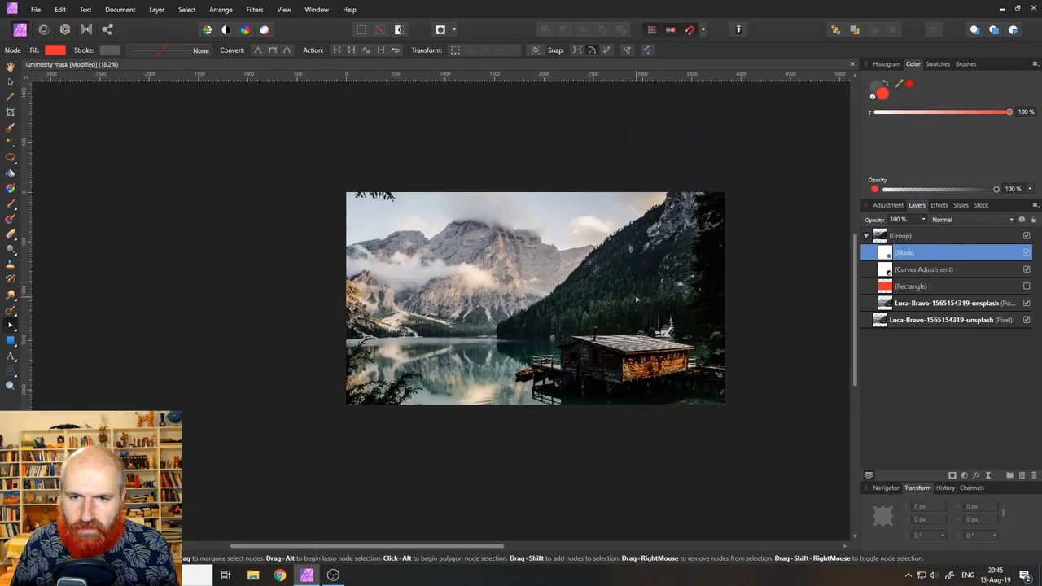
{"action": "left_click", "coordinate": [10, 203]}
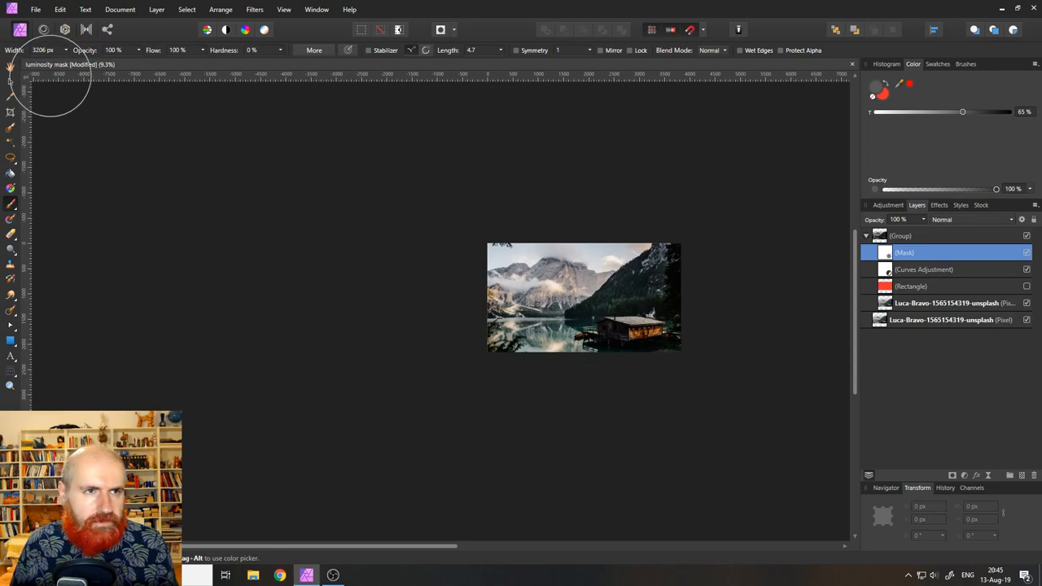
{"action": "mouse_move", "coordinate": [43, 49]}
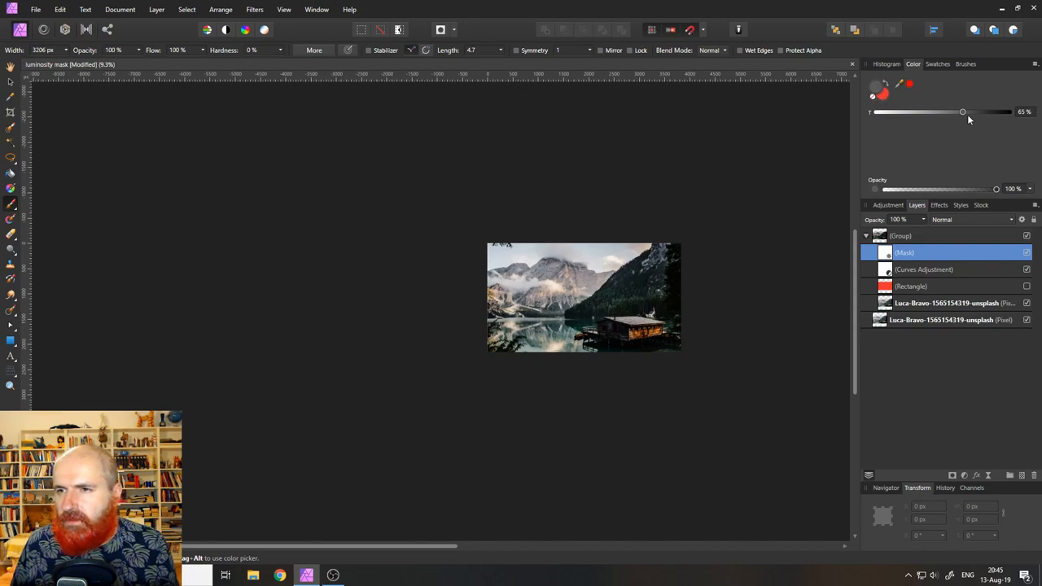
{"action": "mouse_move", "coordinate": [610, 387]}
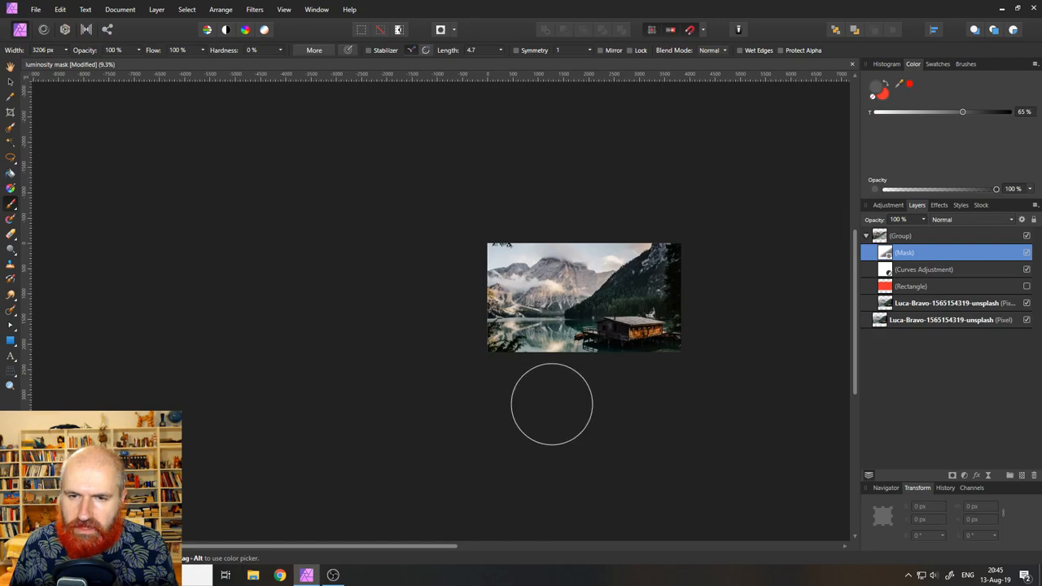
{"action": "mouse_move", "coordinate": [811, 199]}
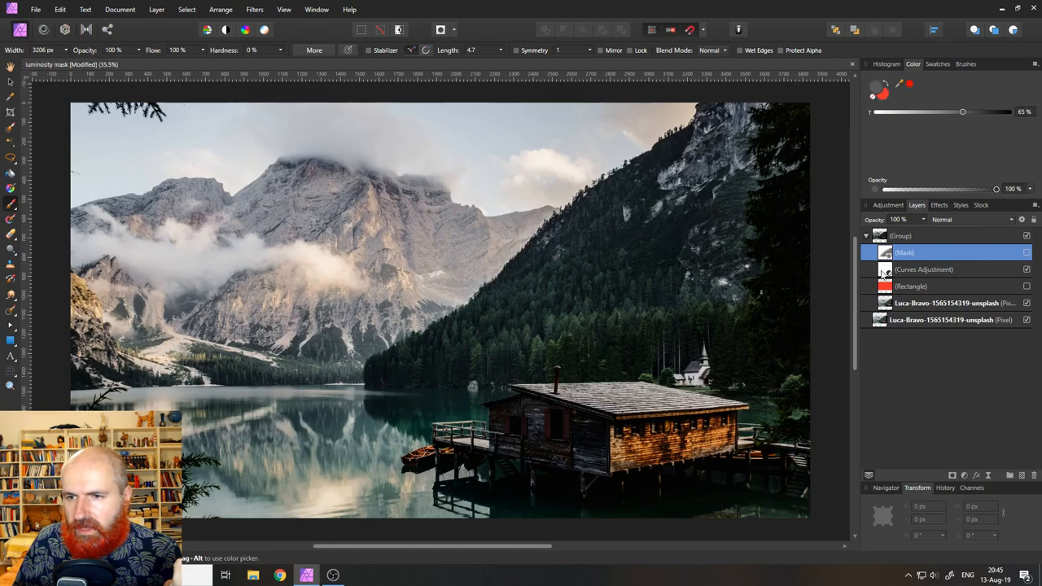
- Reopen the Curves adjustment and ease its downward bow toward straight for subtler darkening
{"action": "double_click", "coordinate": [925, 269]}
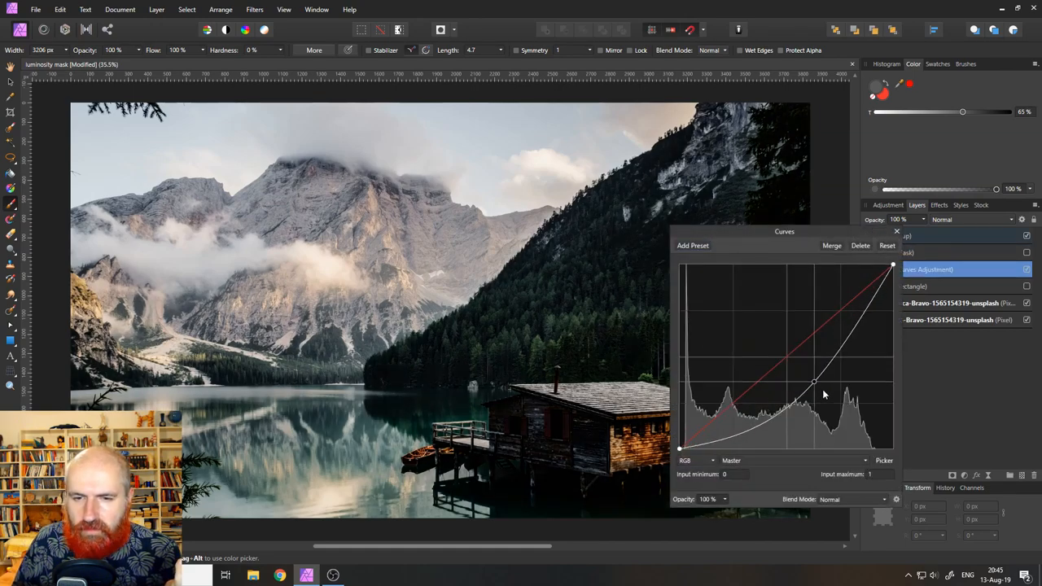
{"action": "left_click_drag", "start_coordinate": [814, 383], "coordinate": [821, 392]}
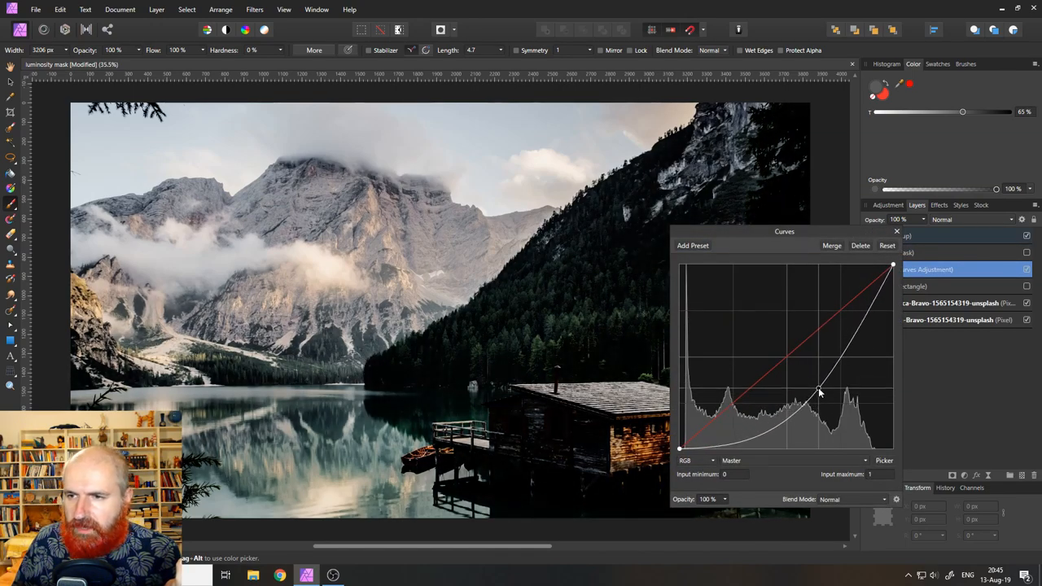
{"action": "left_click_drag", "start_coordinate": [785, 231], "coordinate": [772, 309]}
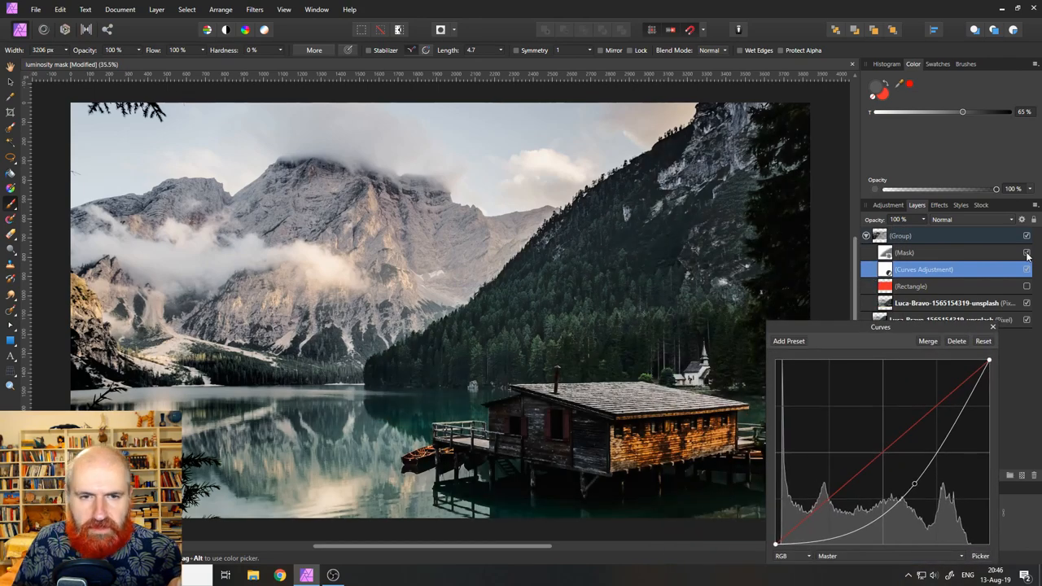
{"action": "left_click_drag", "start_coordinate": [916, 482], "coordinate": [854, 438]}
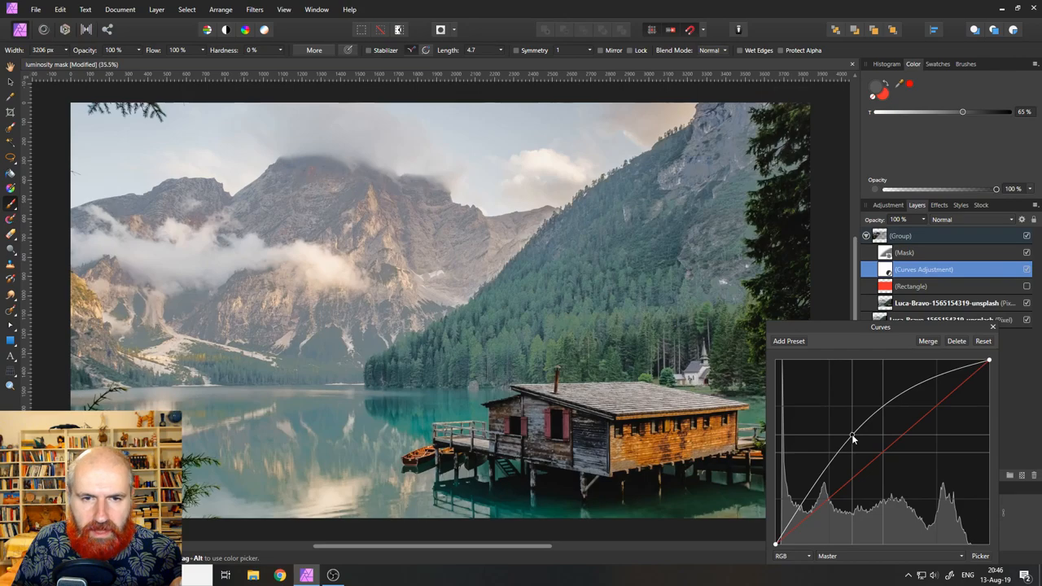
{"action": "left_click_drag", "start_coordinate": [854, 438], "coordinate": [911, 486]}
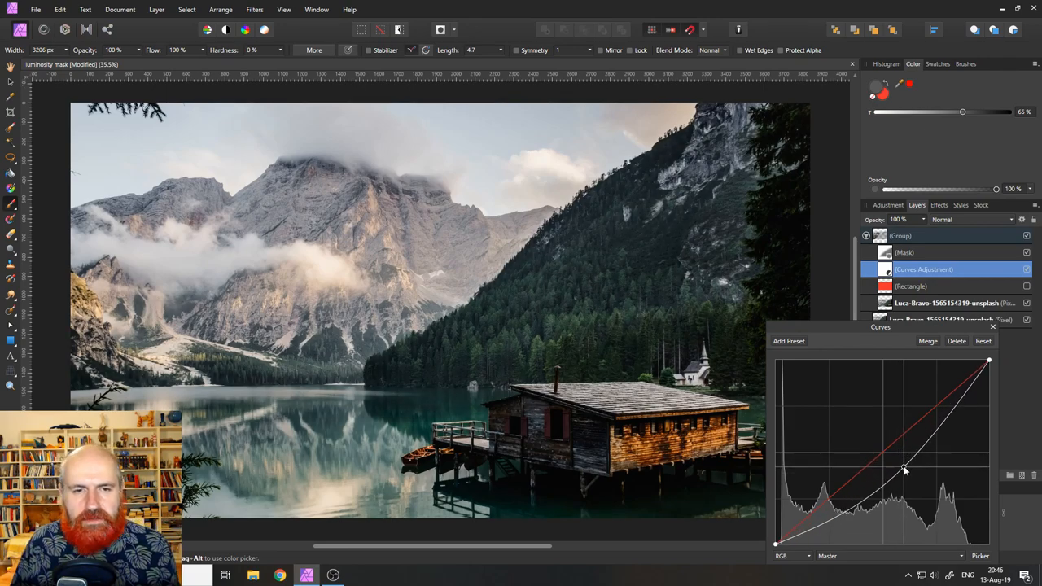
{"action": "left_click_drag", "start_coordinate": [903, 469], "coordinate": [896, 459]}
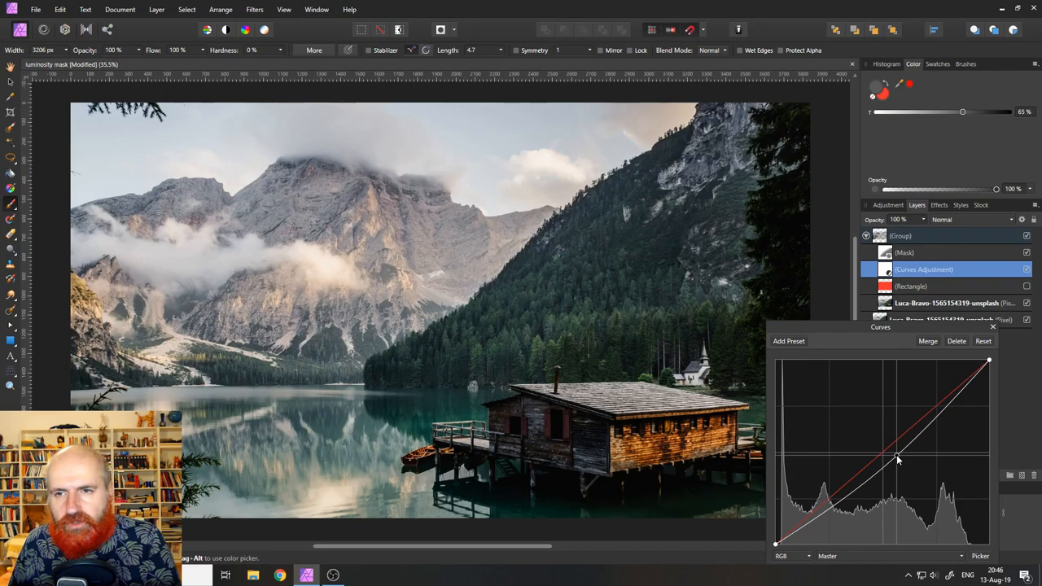
{"action": "left_click_drag", "start_coordinate": [895, 459], "coordinate": [905, 471]}
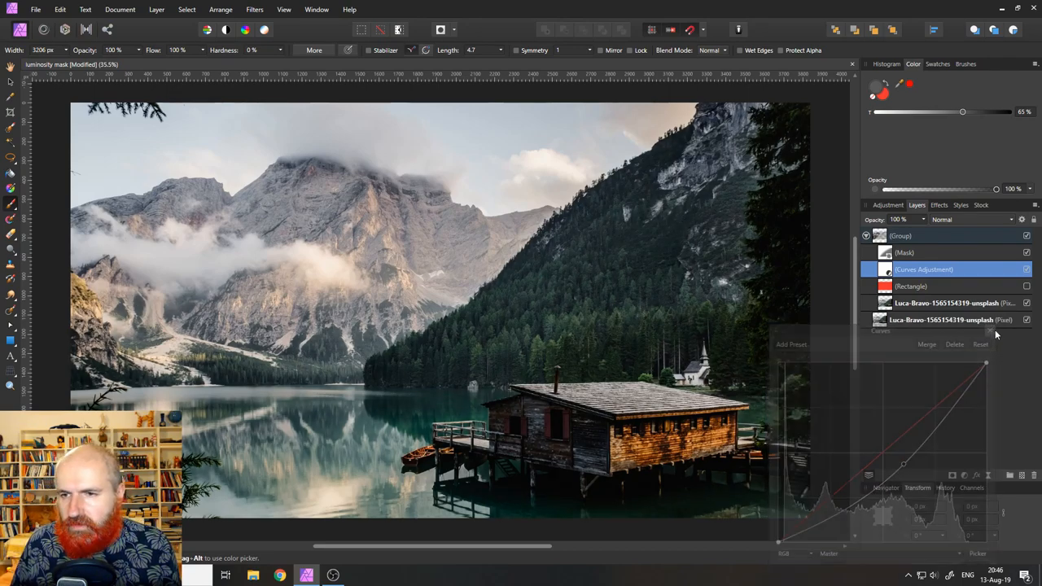
- Hide the Rectangle layer, collapse the group, and bring up the Adjustments list
{"action": "left_click", "coordinate": [866, 236]}
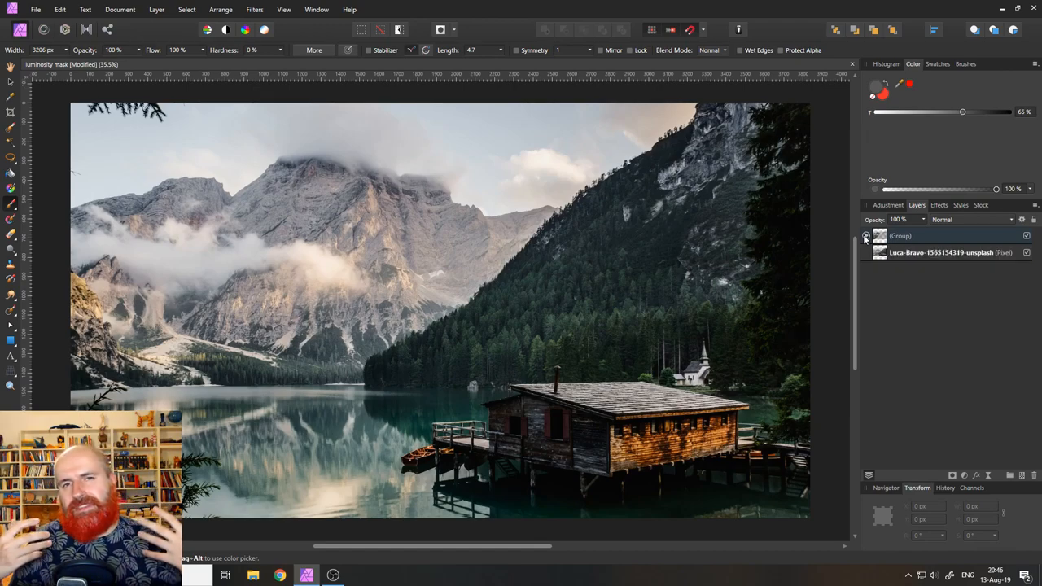
{"action": "left_click", "coordinate": [867, 236]}
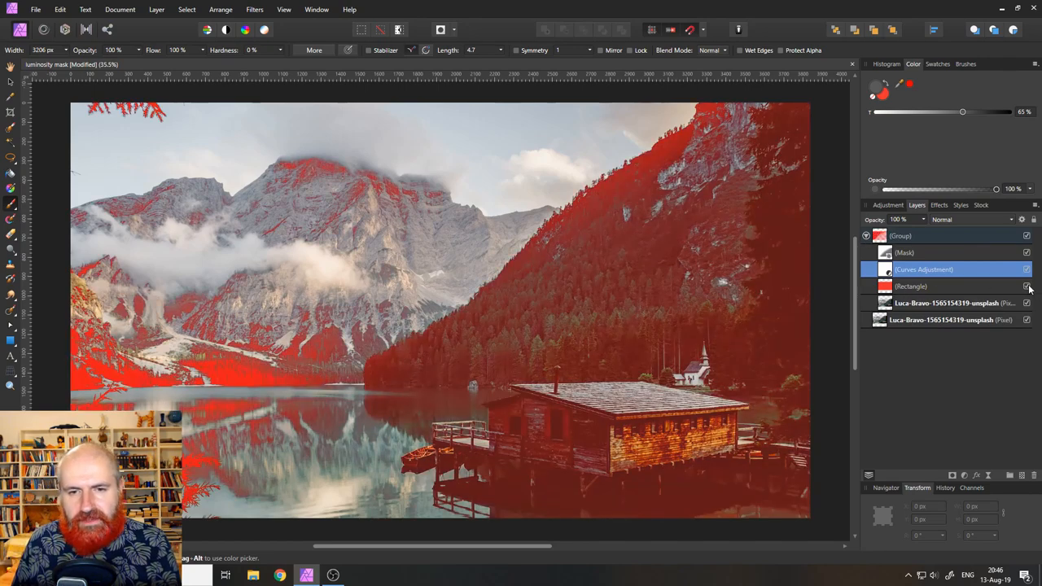
{"action": "left_click", "coordinate": [1026, 286]}
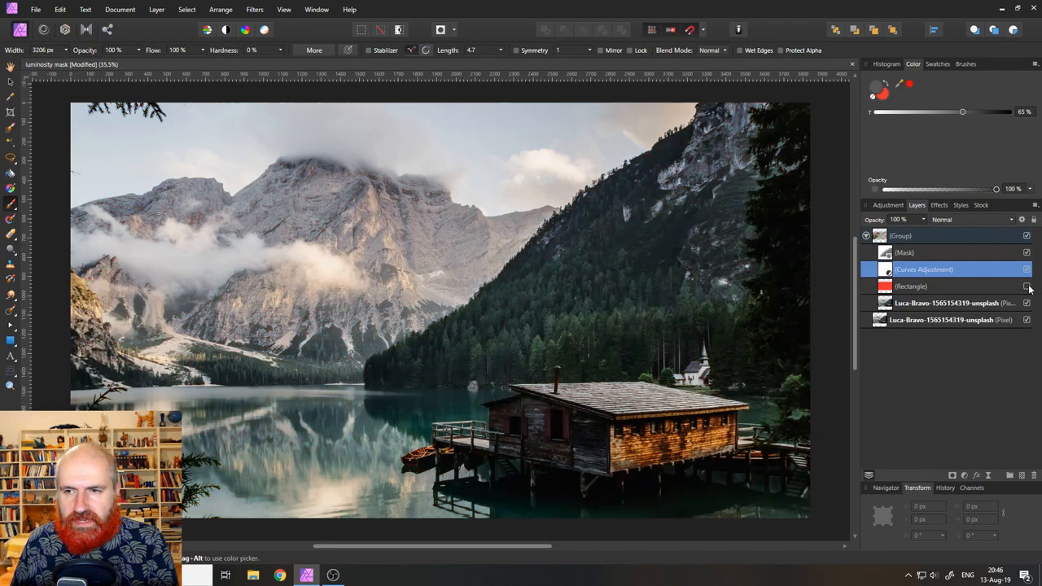
{"action": "left_click", "coordinate": [866, 236]}
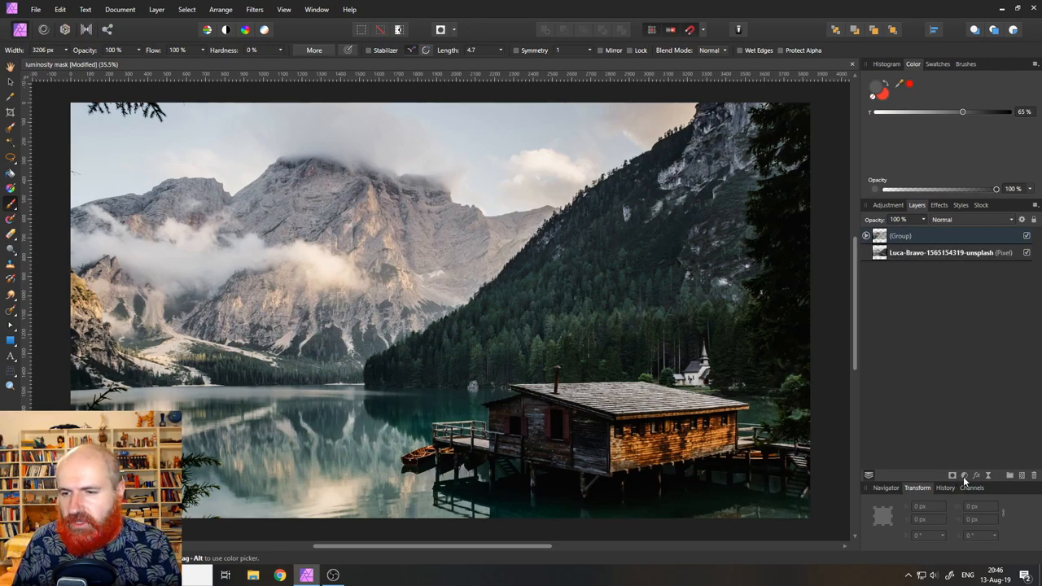
{"action": "left_click", "coordinate": [1026, 237]}
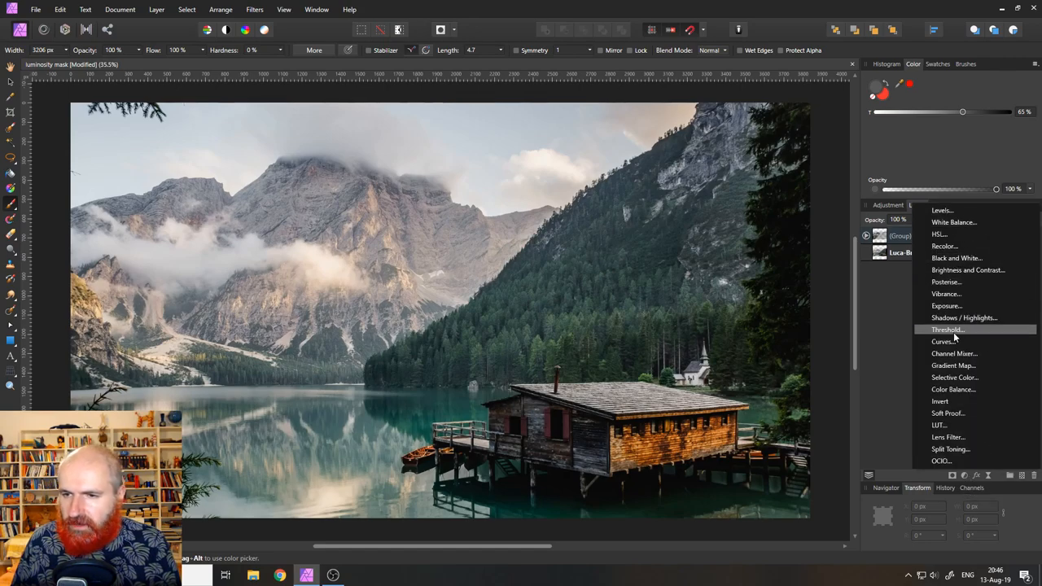
- Add a top-level Curves adjustment with the curve pulled down to darken the whole photo
{"action": "left_click", "coordinate": [945, 342]}
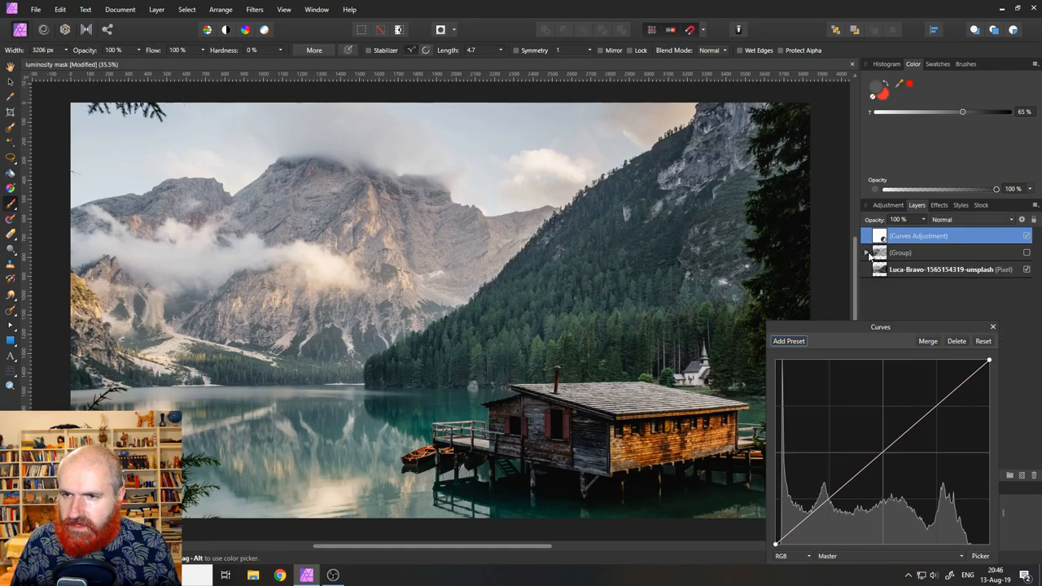
{"action": "left_click_drag", "start_coordinate": [880, 325], "coordinate": [671, 215]}
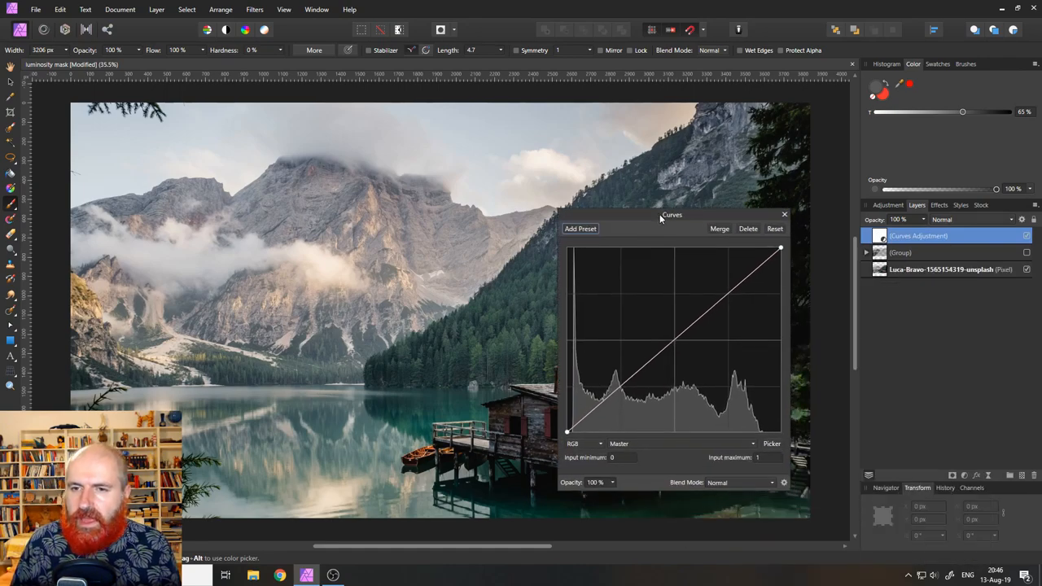
{"action": "left_click_drag", "start_coordinate": [692, 342], "coordinate": [701, 388]}
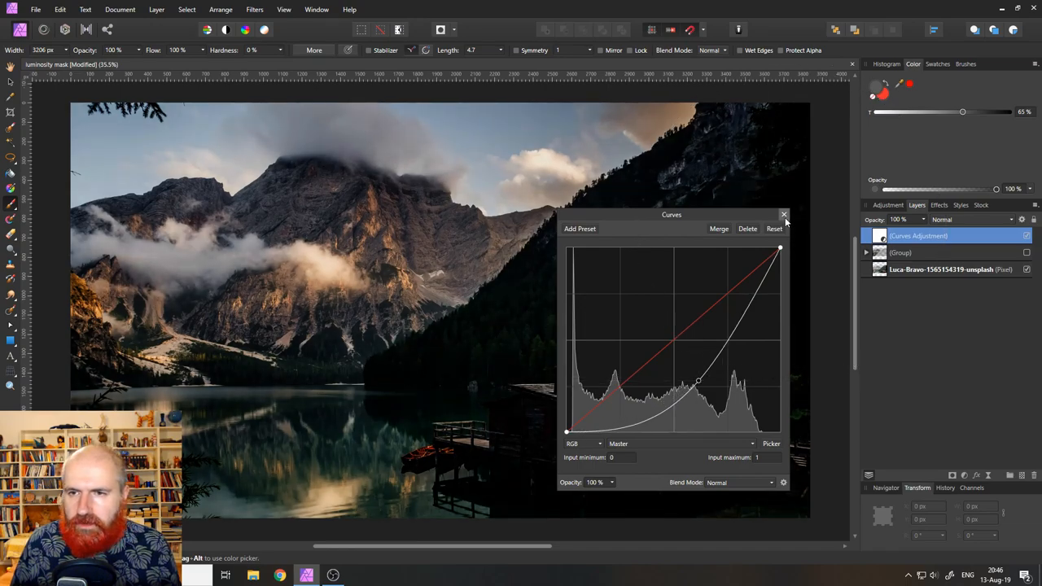
{"action": "left_click", "coordinate": [784, 215]}
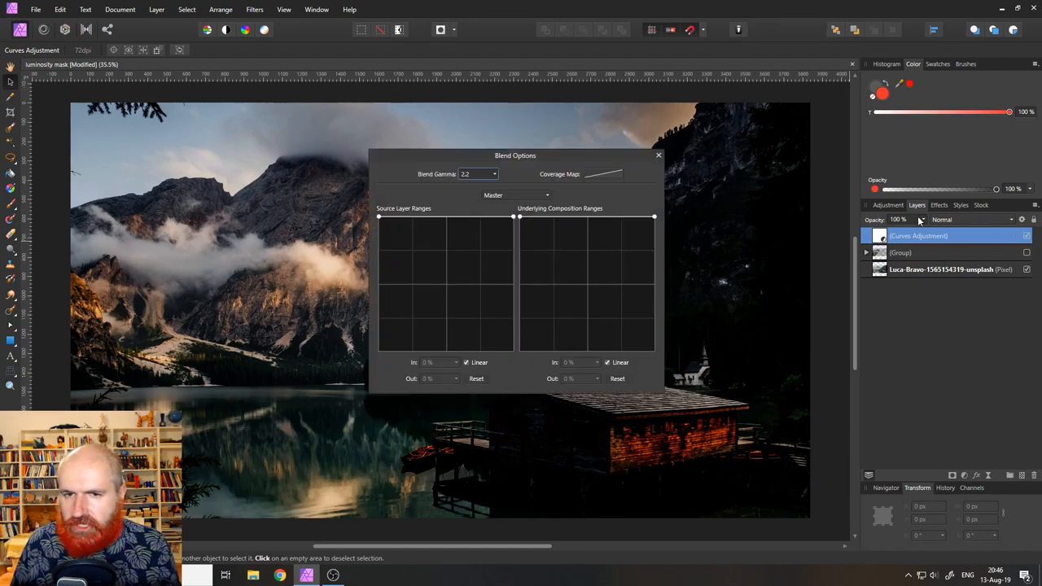
- Drop the underlying ranges right node to about 54% so bright tones stay unaffected, then compare
{"action": "left_click_drag", "start_coordinate": [655, 218], "coordinate": [619, 333]}
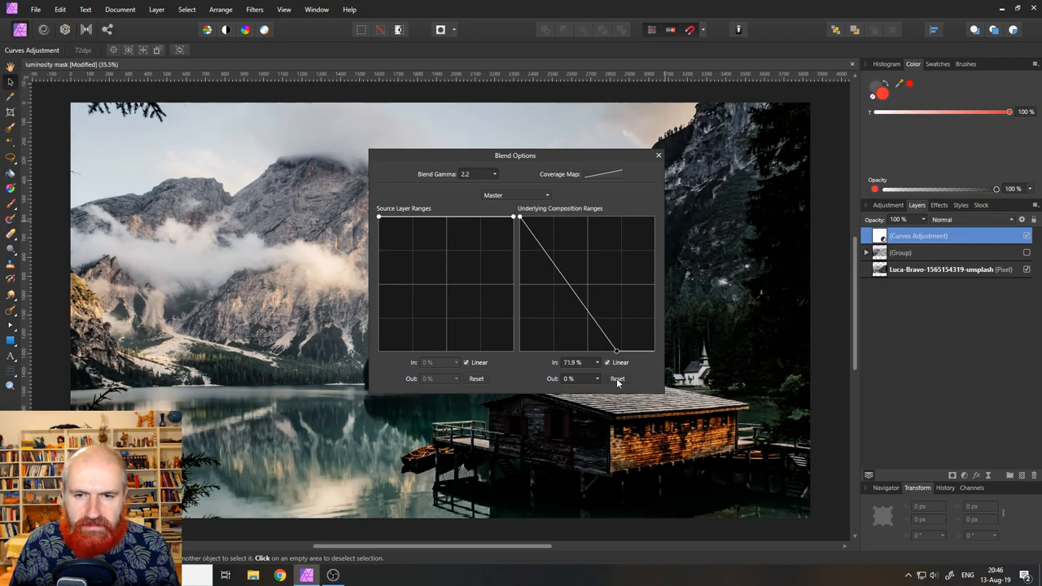
{"action": "left_click_drag", "start_coordinate": [616, 352], "coordinate": [593, 351]}
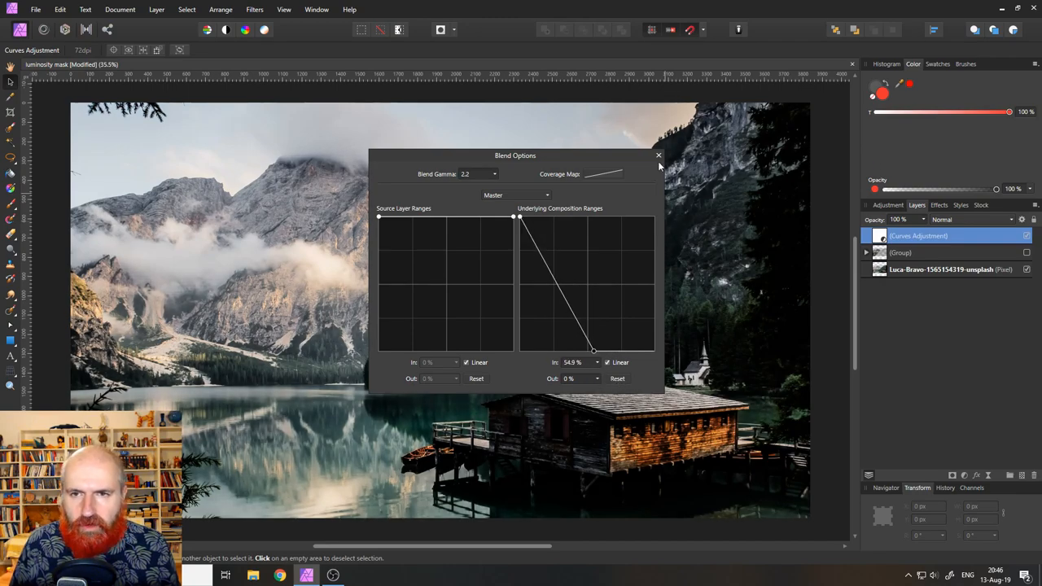
{"action": "left_click", "coordinate": [657, 156]}
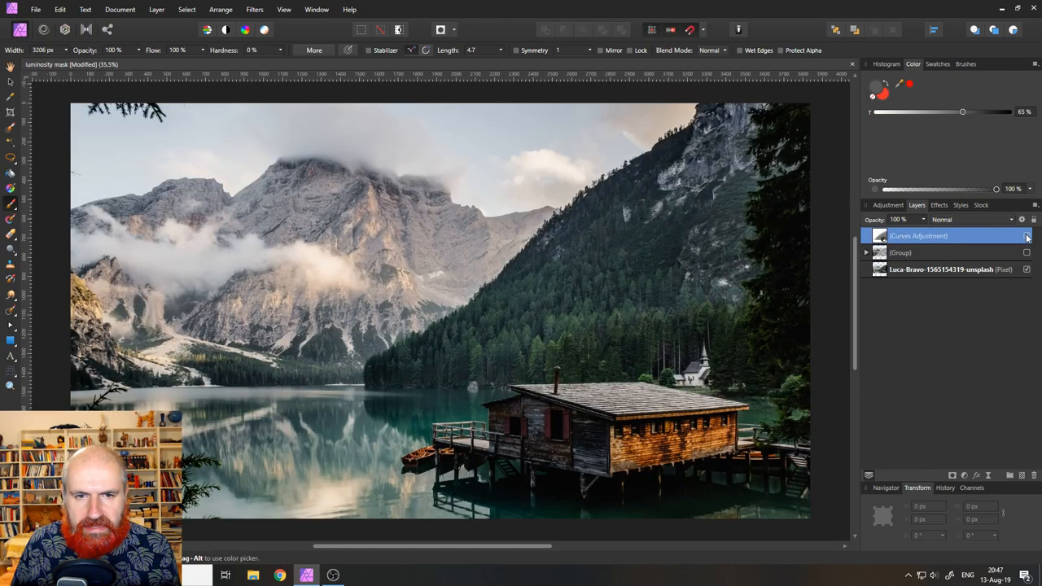
{"action": "left_click", "coordinate": [1026, 236]}
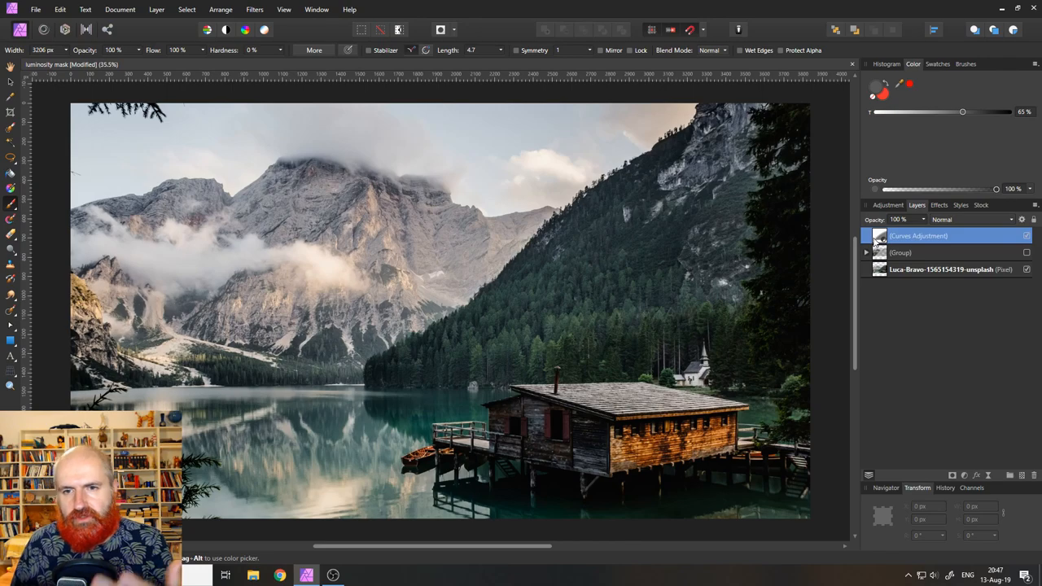
- Expand the group, restore its visibility and select its inner Curves adjustment for the new HSL layer
{"action": "left_click", "coordinate": [867, 253]}
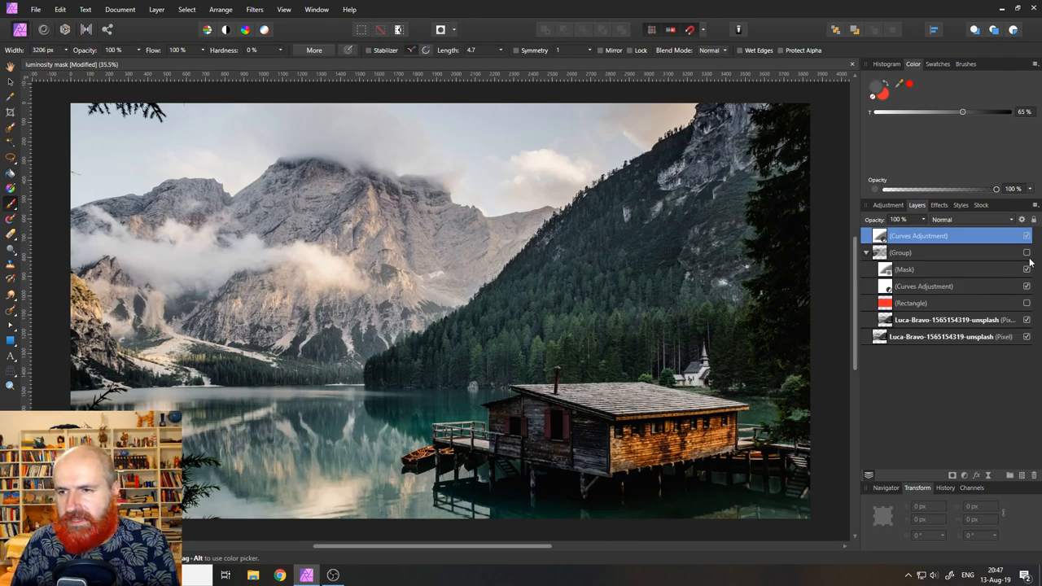
{"action": "left_click", "coordinate": [1026, 236]}
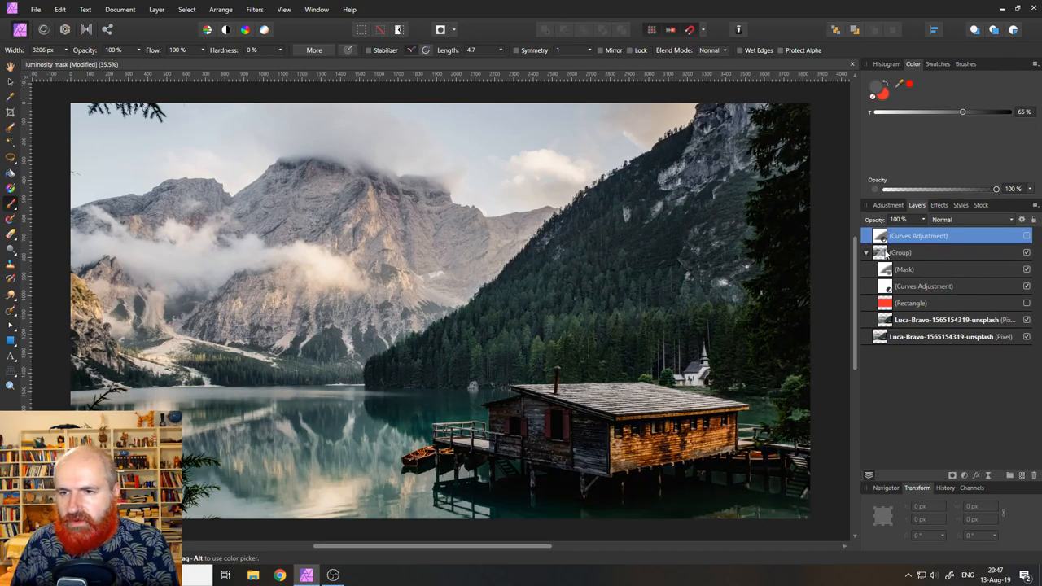
{"action": "left_click", "coordinate": [925, 286]}
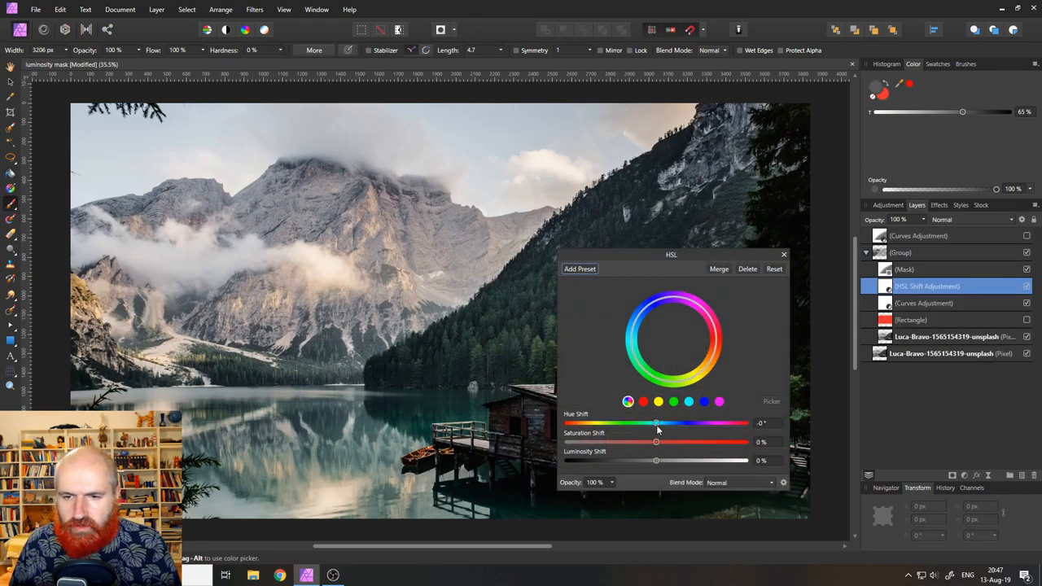
- Experiment with hue and saturation shifts, swinging the hue toward magenta tones
{"action": "left_click_drag", "start_coordinate": [657, 423], "coordinate": [694, 423]}
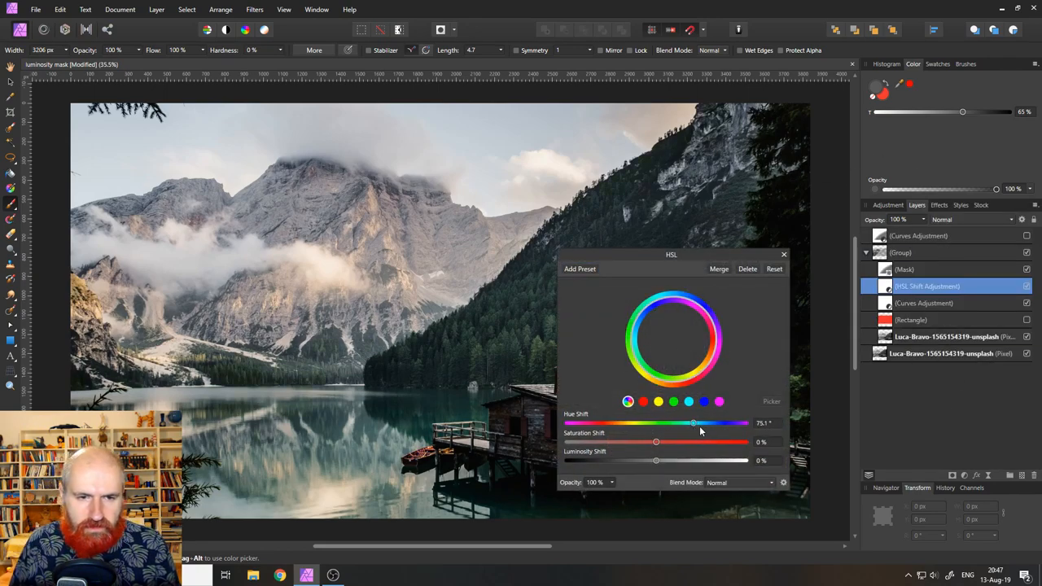
{"action": "left_click_drag", "start_coordinate": [694, 424], "coordinate": [710, 423]}
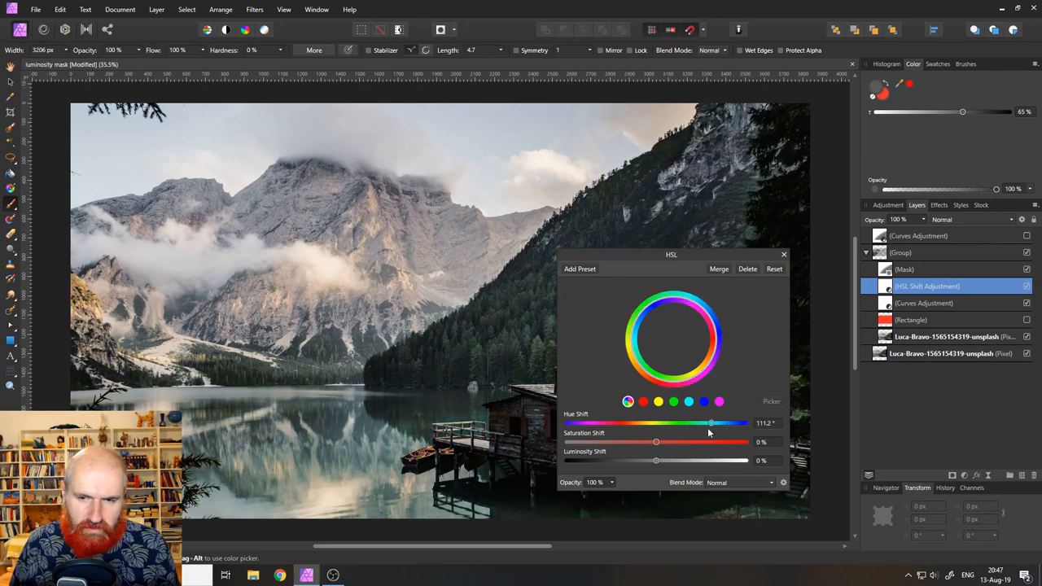
{"action": "left_click_drag", "start_coordinate": [658, 441], "coordinate": [733, 441]}
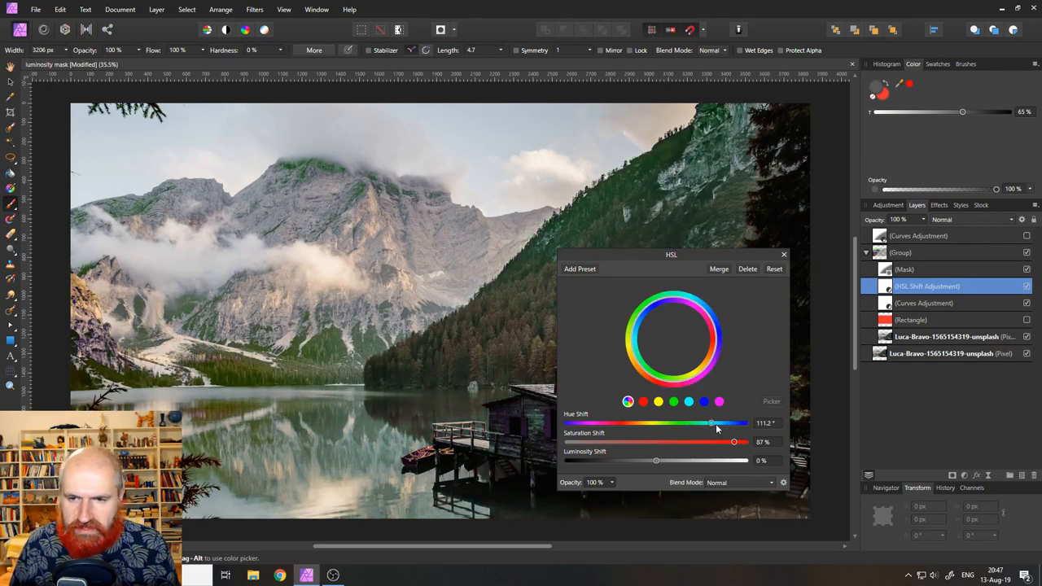
{"action": "left_click_drag", "start_coordinate": [710, 423], "coordinate": [574, 424]}
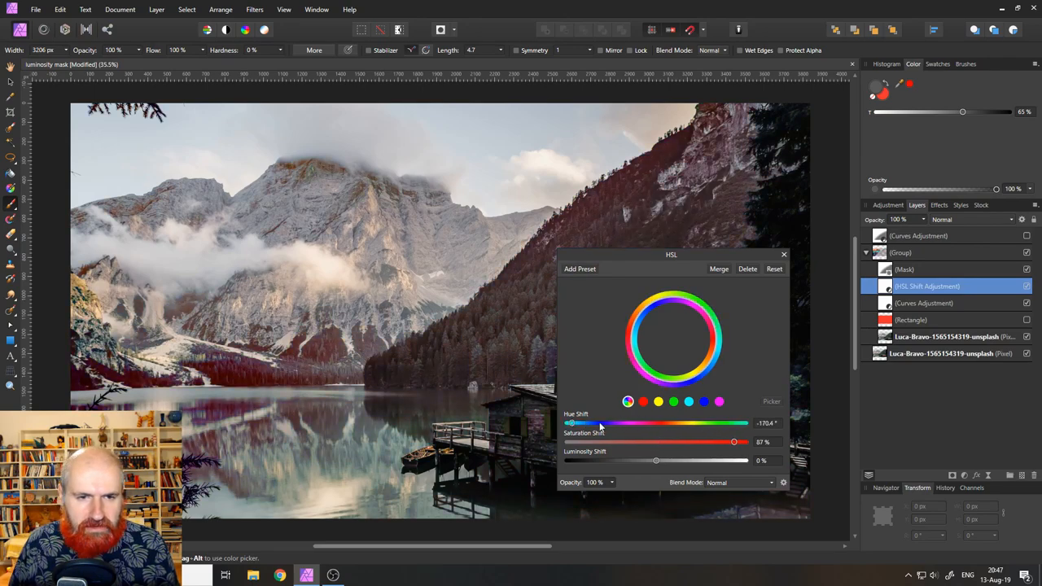
{"action": "left_click_drag", "start_coordinate": [573, 423], "coordinate": [605, 424]}
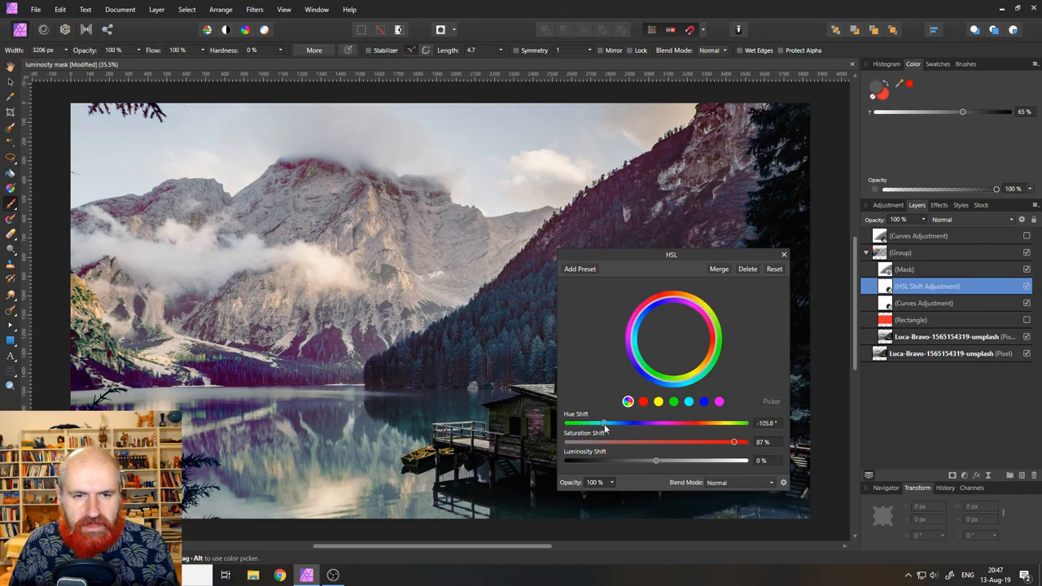
{"action": "mouse_move", "coordinate": [645, 259]}
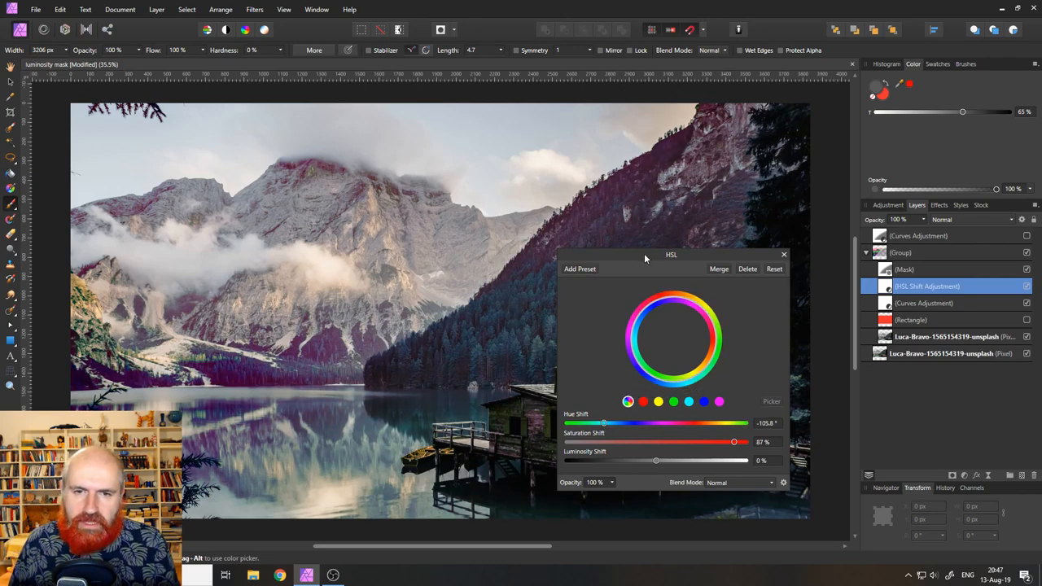
- Settle the HSL shift around -82.7° hue and 16% saturation and close its settings
{"action": "left_click_drag", "start_coordinate": [671, 254], "coordinate": [694, 254]}
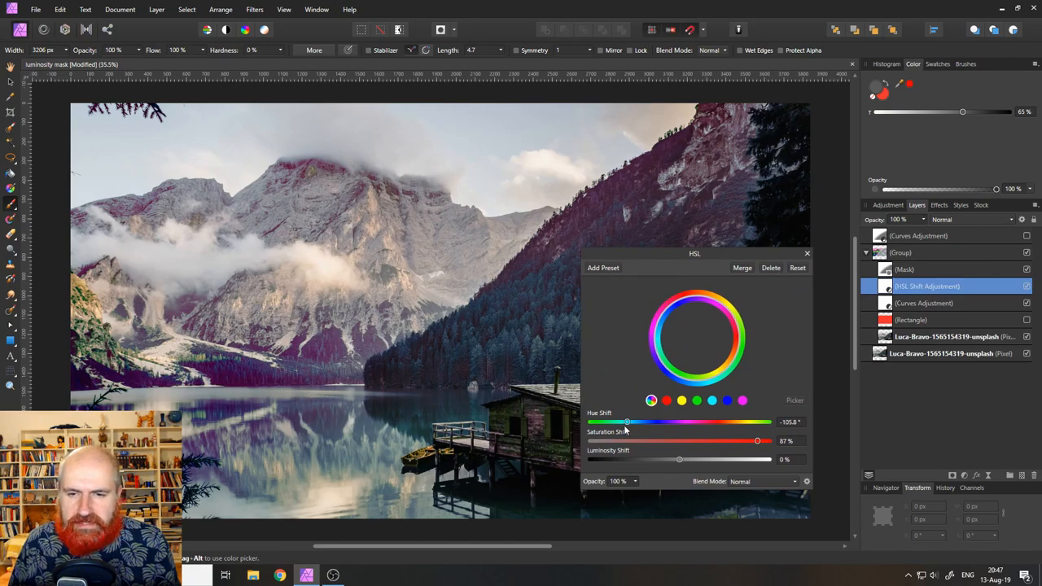
{"action": "left_click_drag", "start_coordinate": [627, 421], "coordinate": [609, 421]}
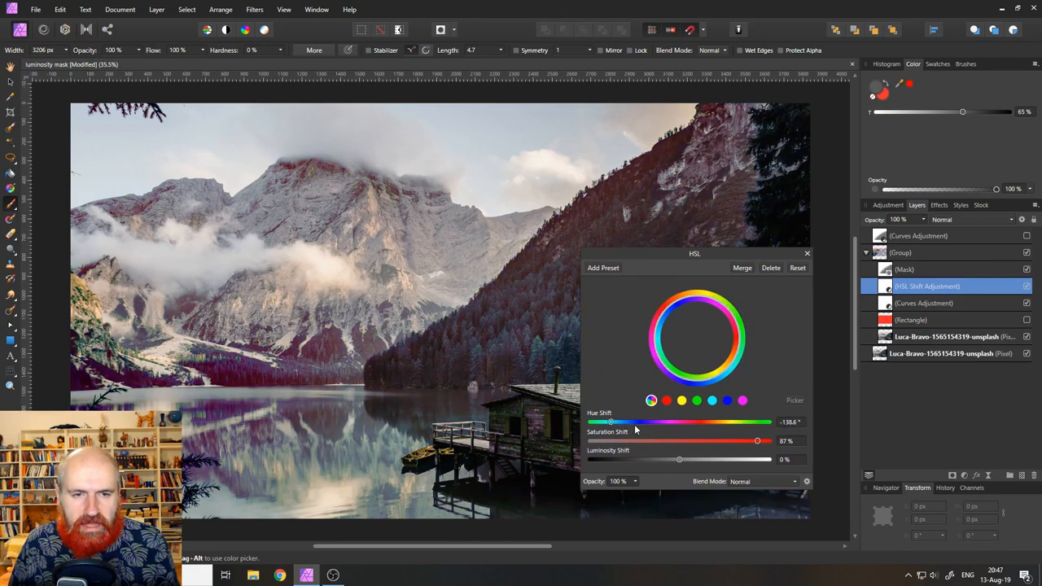
{"action": "left_click_drag", "start_coordinate": [756, 439], "coordinate": [690, 440]}
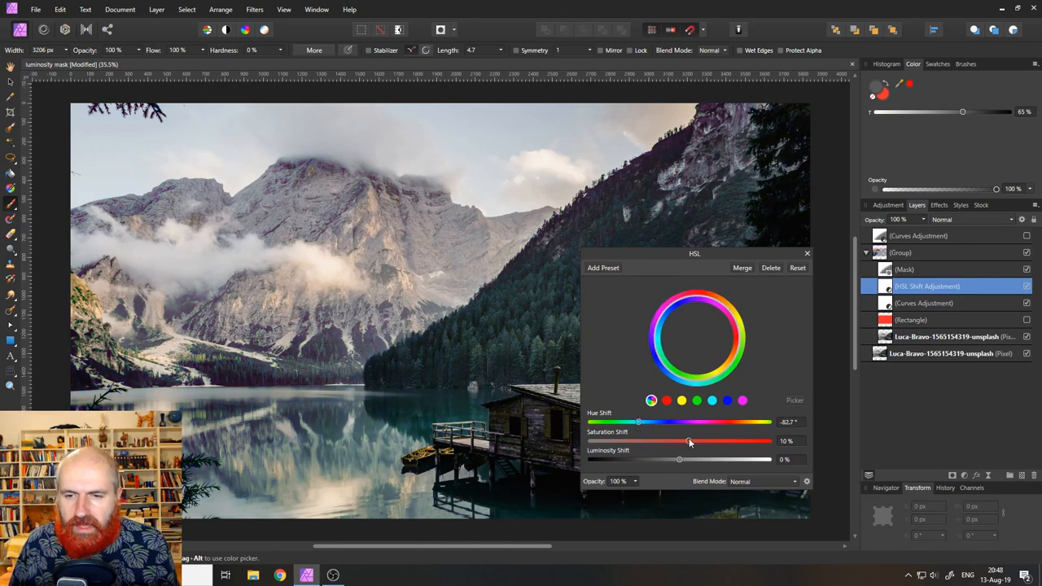
{"action": "left_click", "coordinate": [867, 252]}
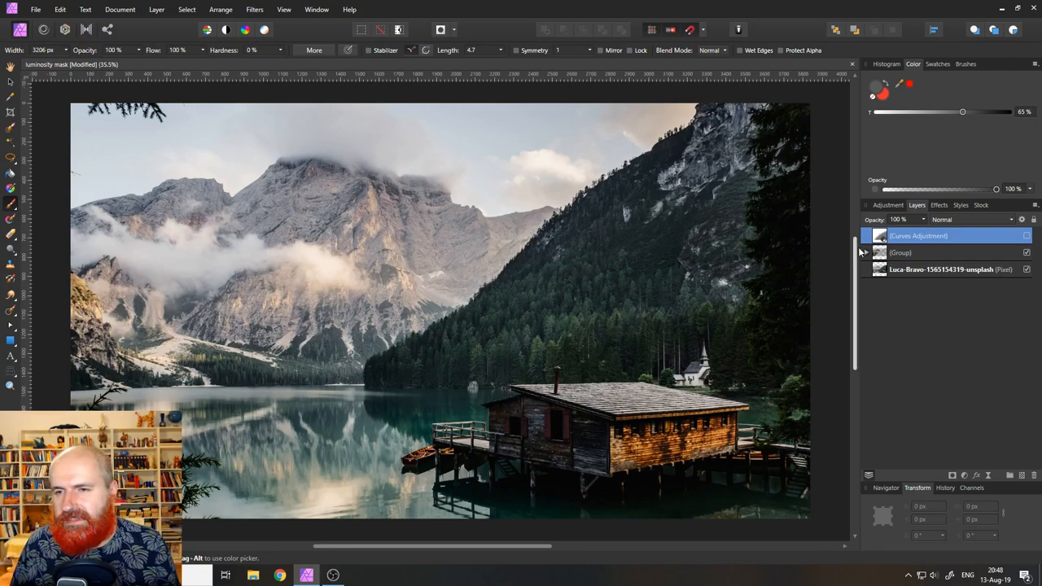
- Expand the group and briefly show the red Rectangle mask preview before hiding it
{"action": "left_click", "coordinate": [866, 252]}
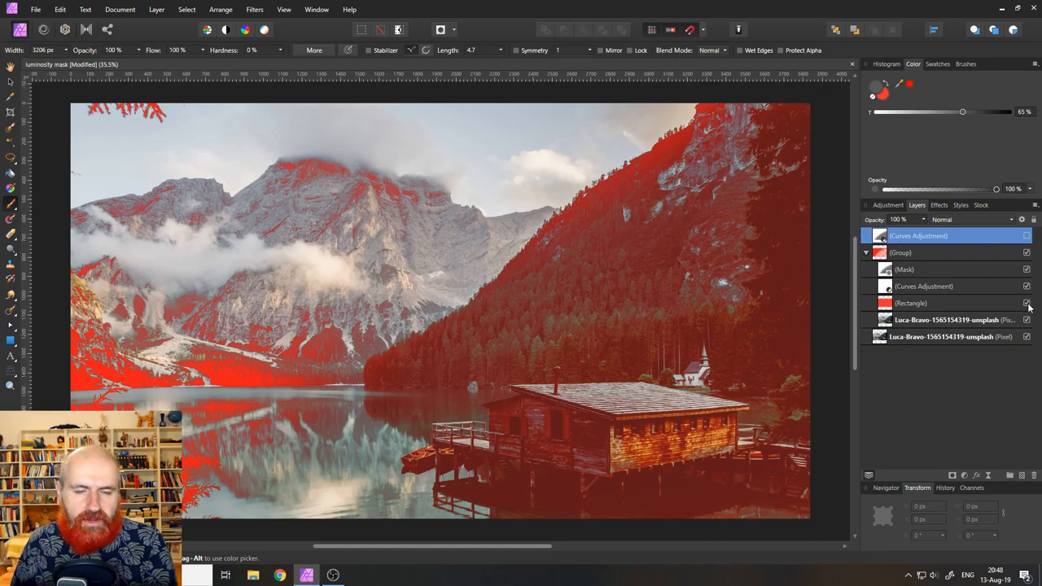
{"action": "left_click", "coordinate": [1026, 303]}
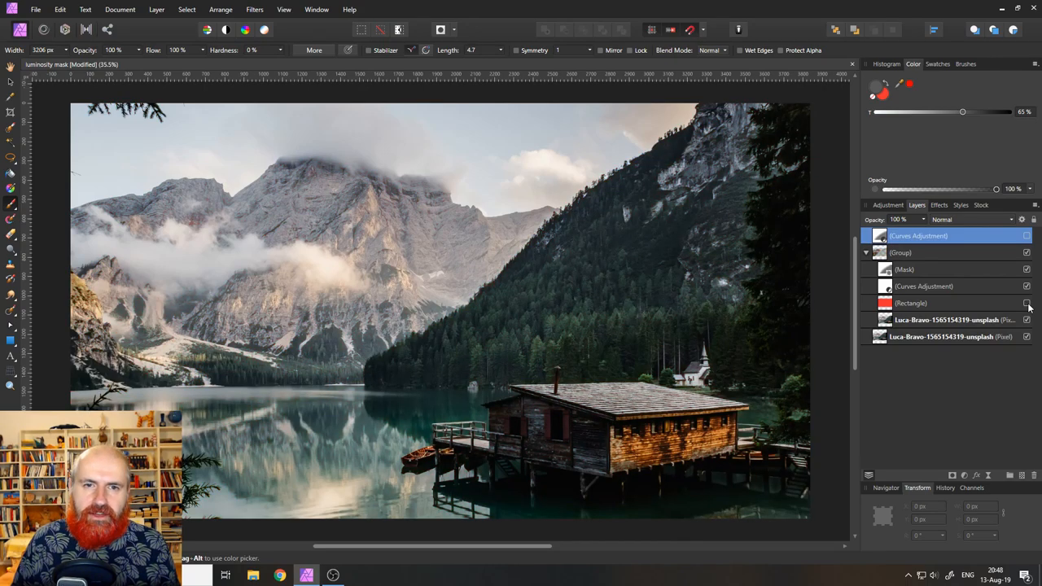